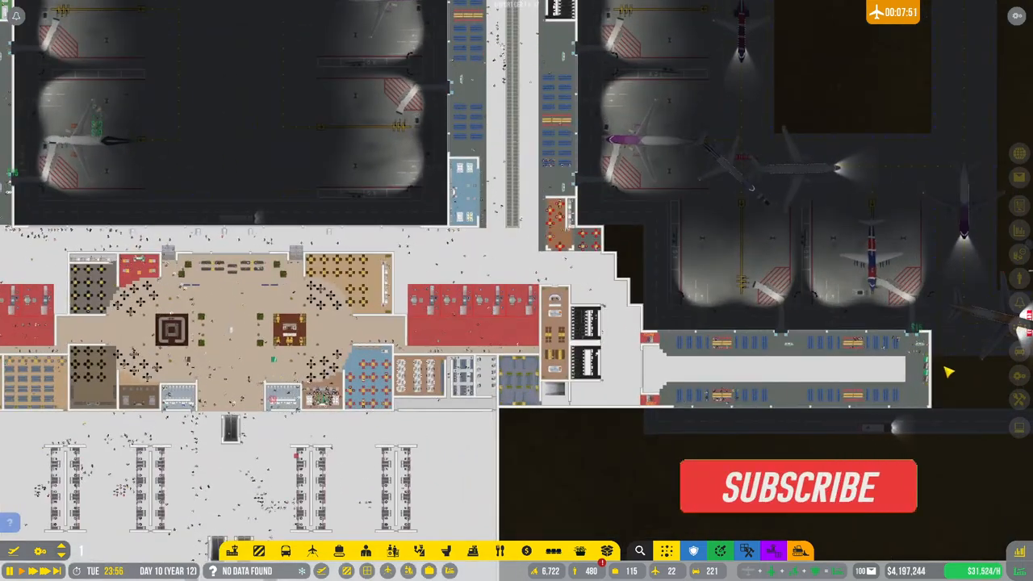
- Open the Templates tool and zoom in on the security checkpoint and washroom block
{"action": "left_click", "coordinate": [798, 487]}
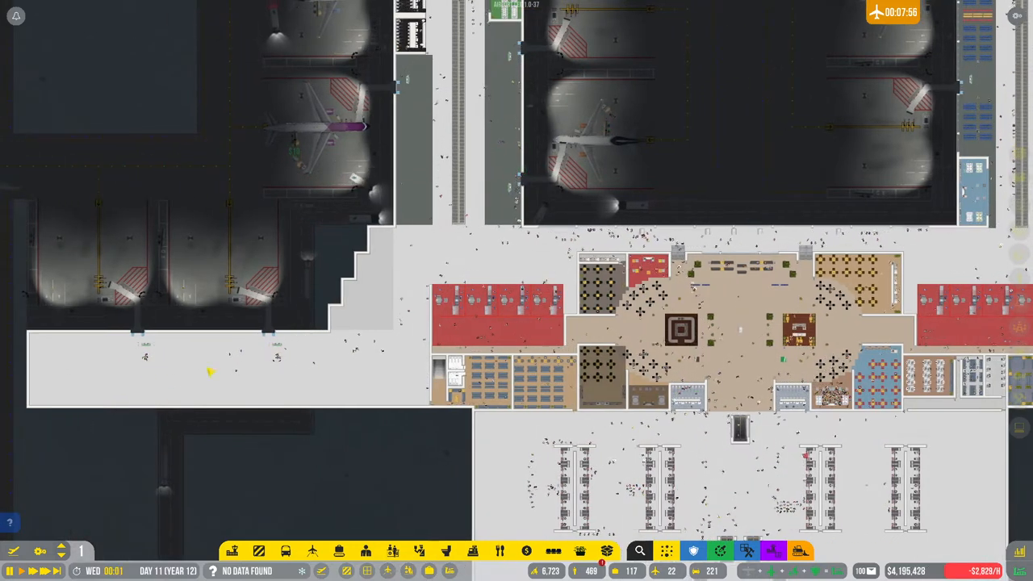
{"action": "mouse_move", "coordinate": [273, 439]}
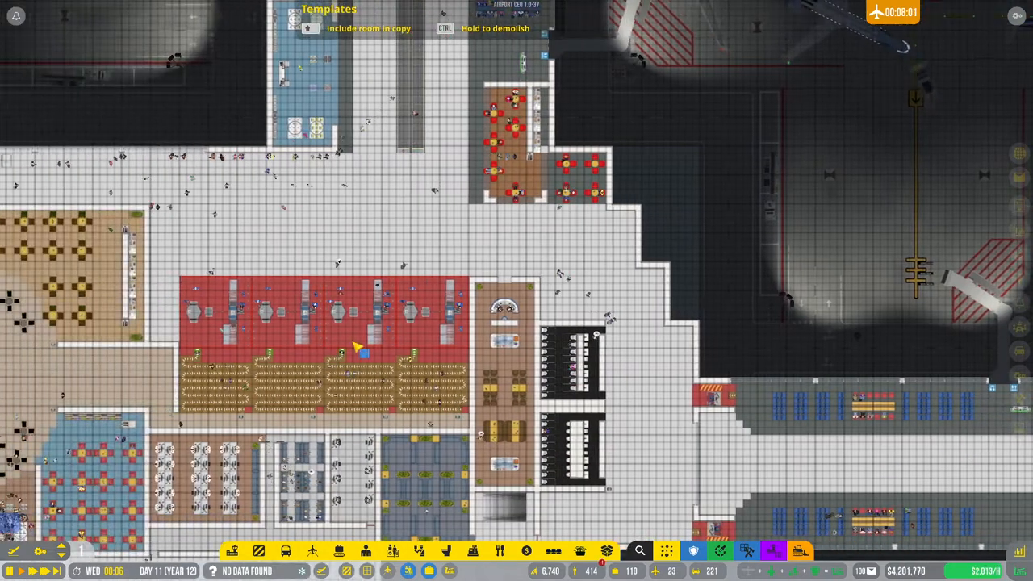
{"action": "scroll", "scroll_direction": "down", "scroll_amount": 3}
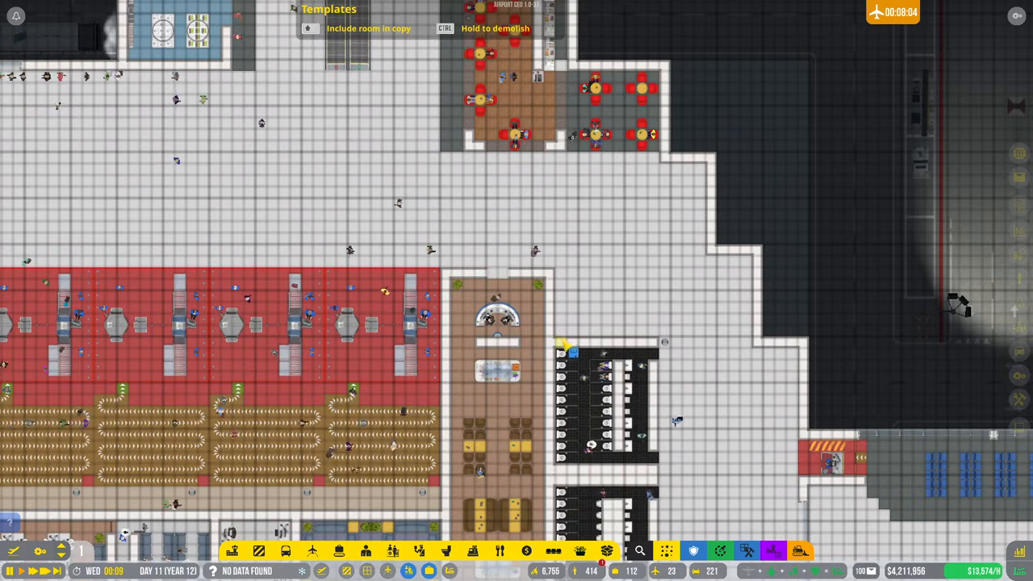
{"action": "scroll", "scroll_direction": "down", "scroll_amount": 3}
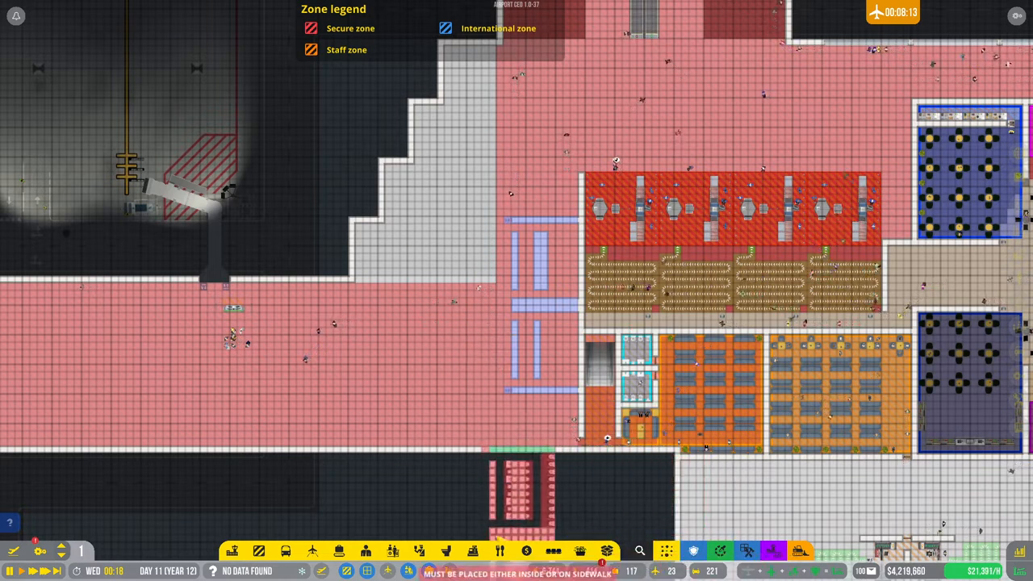
- Place another wall section in the open hall west of security
{"action": "left_click", "coordinate": [258, 550]}
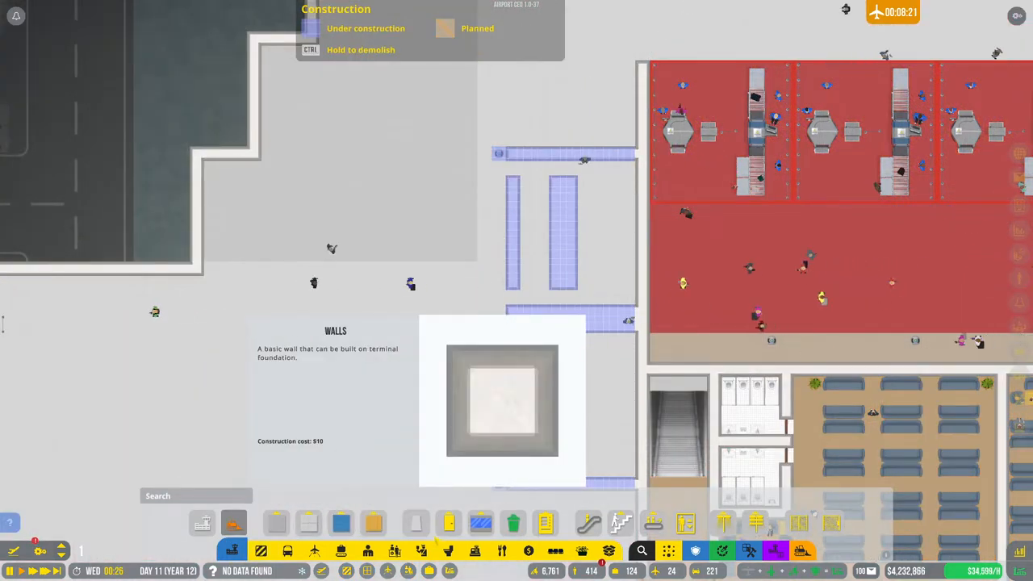
- Switch to building basic walls at $2 per tile beside the checkpoint
{"action": "left_click", "coordinate": [277, 524]}
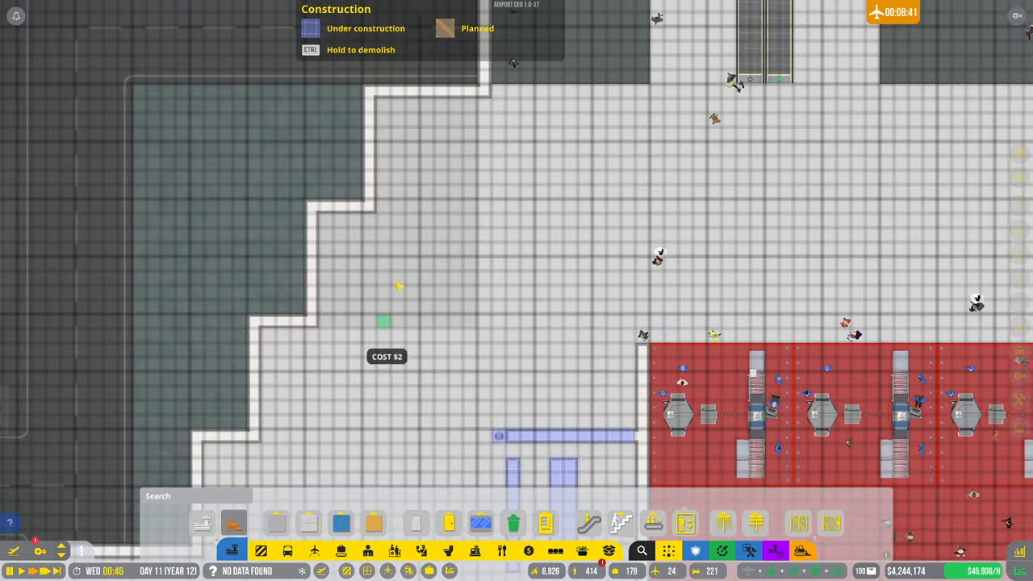
{"action": "mouse_move", "coordinate": [513, 293]}
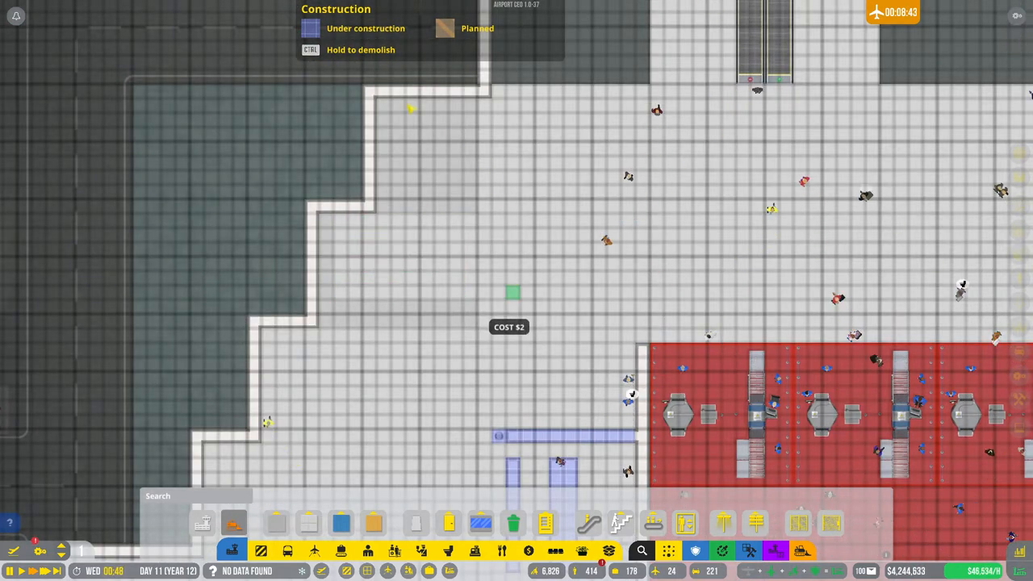
{"action": "mouse_move", "coordinate": [312, 223]}
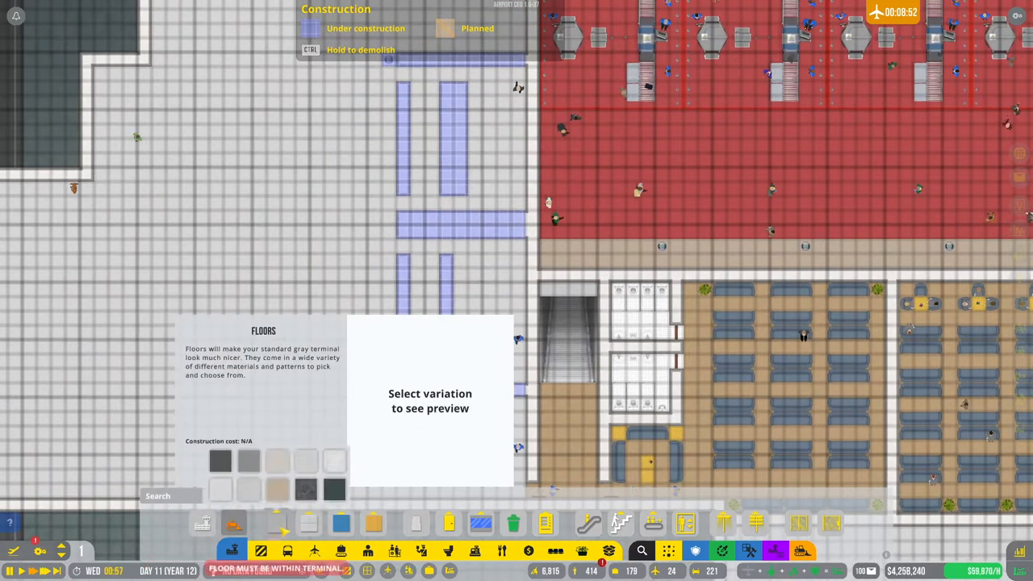
- Browse the available floor material variations in Construction > Floors
{"action": "left_click", "coordinate": [277, 490]}
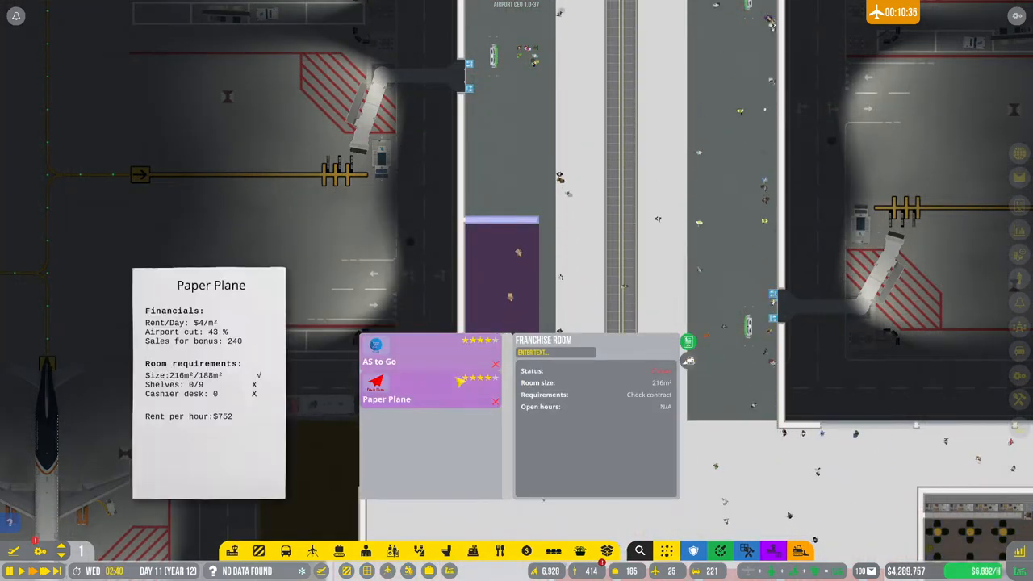
- Check AS to Go's contract proposal: 188m², 8 shelves, $752 hourly rent
{"action": "left_click", "coordinate": [380, 361]}
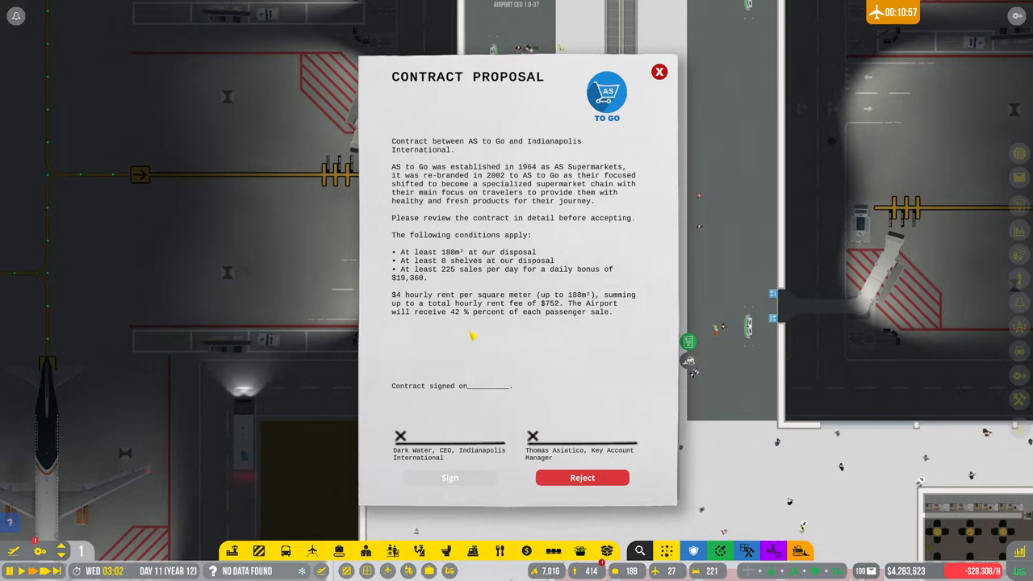
{"action": "mouse_move", "coordinate": [709, 242]}
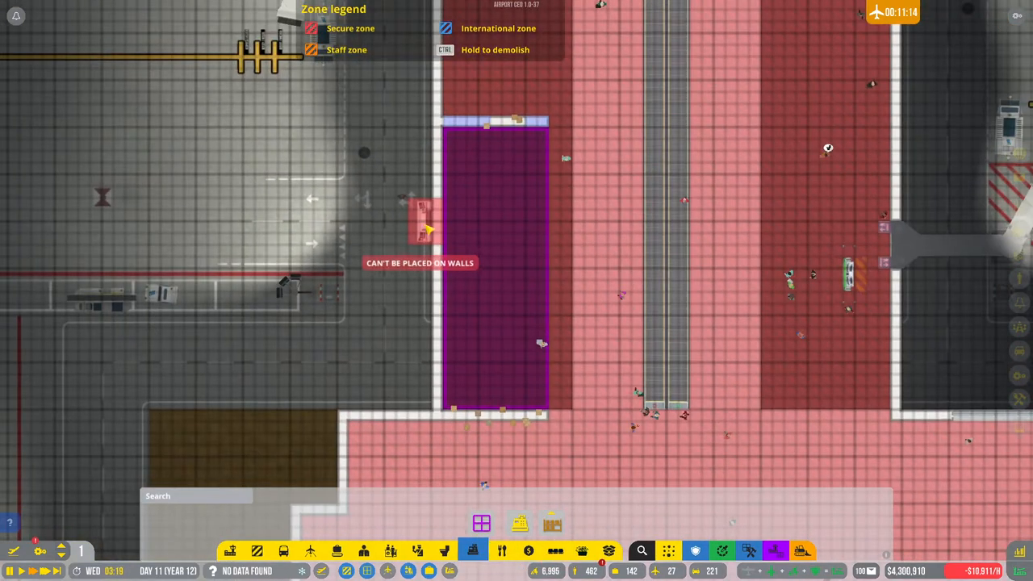
{"action": "mouse_move", "coordinate": [464, 274]}
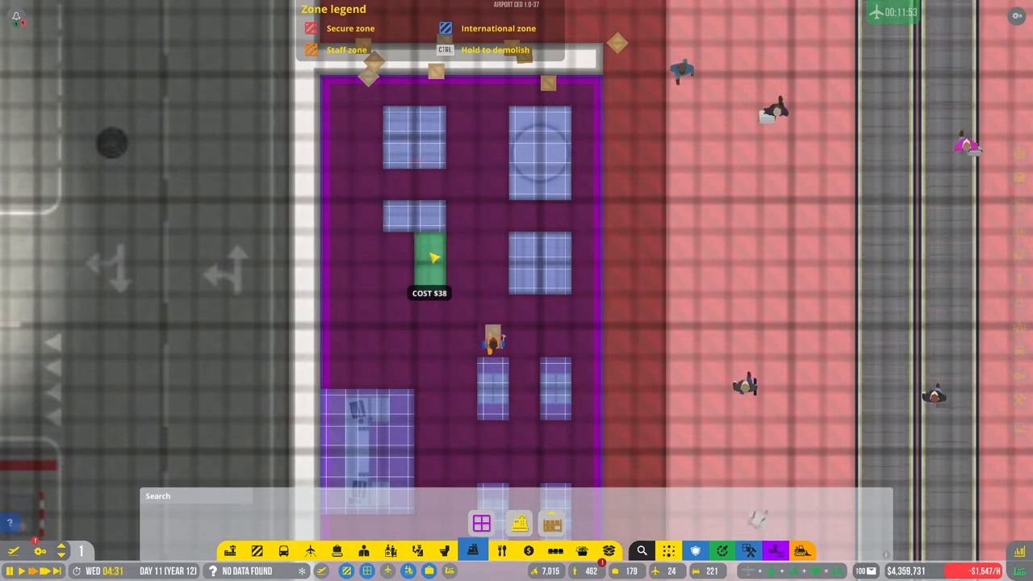
{"action": "mouse_move", "coordinate": [411, 249]}
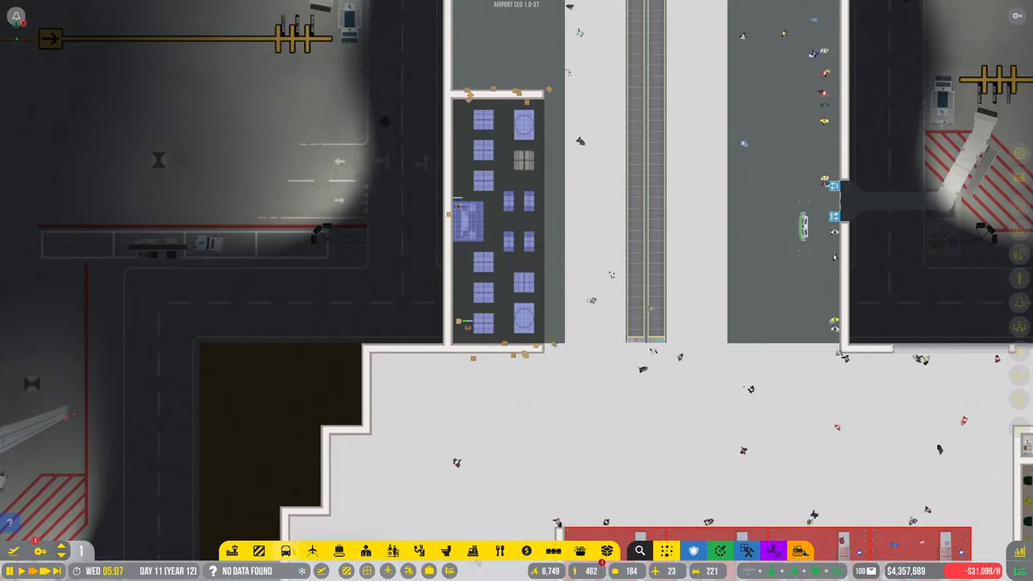
- Paint a brown wood floor across the concourse franchise room
{"action": "left_click", "coordinate": [231, 526]}
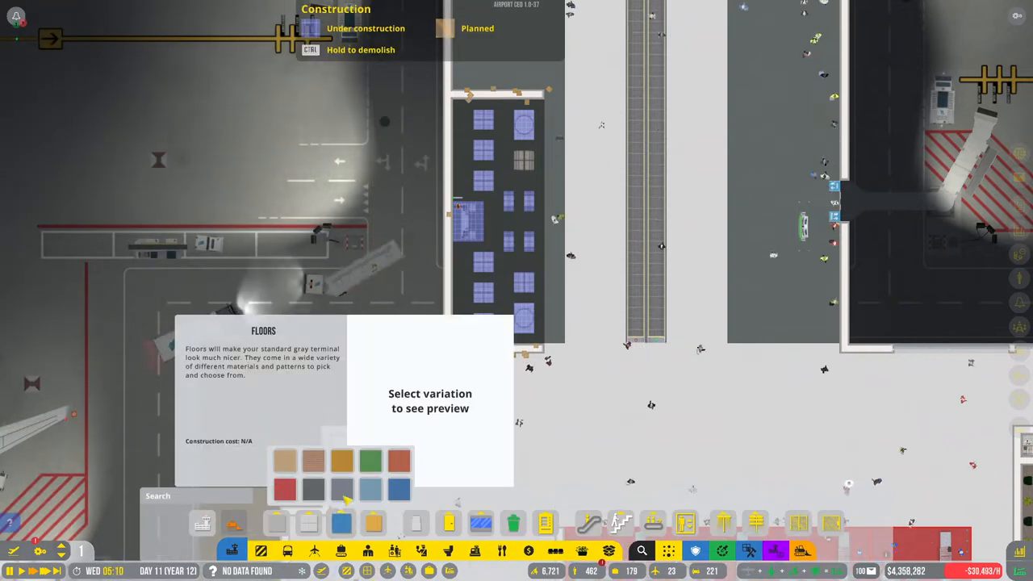
{"action": "left_click", "coordinate": [399, 490]}
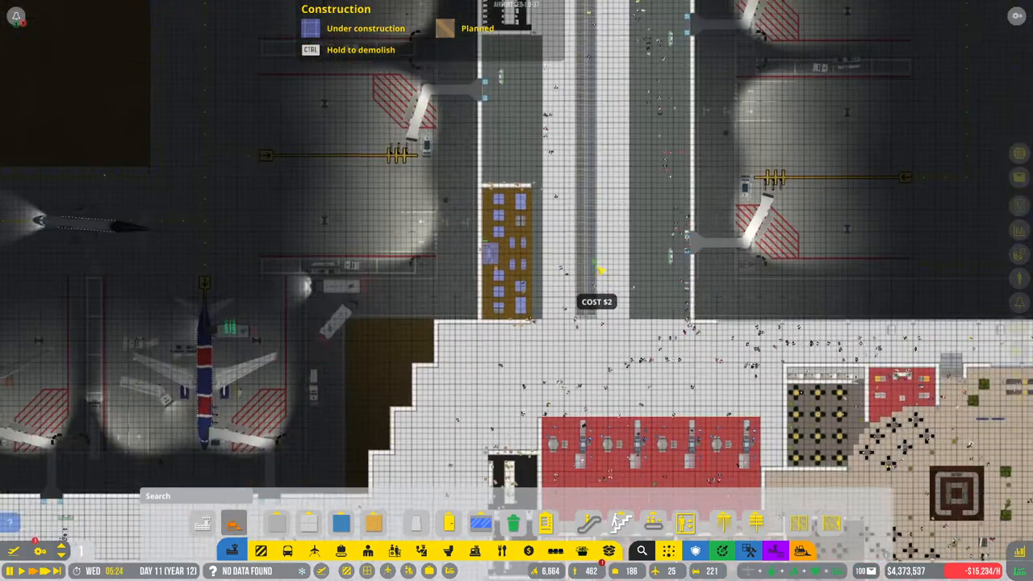
{"action": "scroll", "scroll_direction": "down", "scroll_amount": 3}
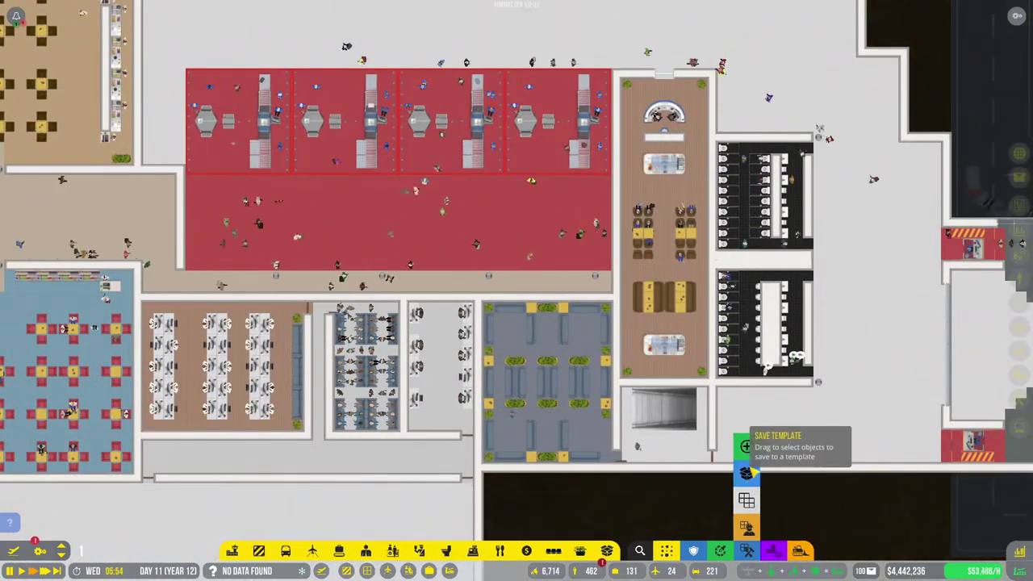
- Place a bathroom template west of security and change its allowed gender
{"action": "left_click", "coordinate": [745, 450]}
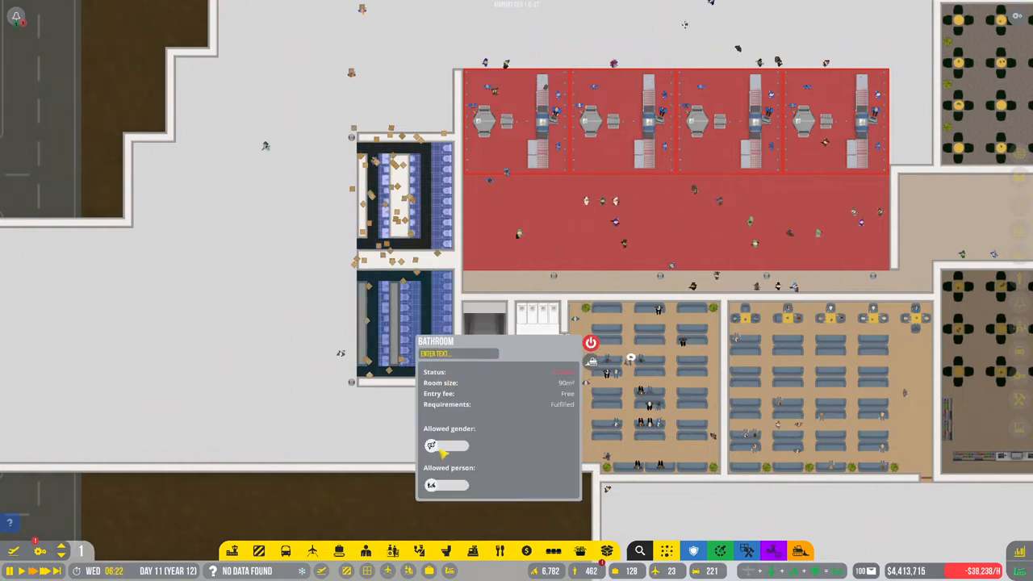
{"action": "left_click", "coordinate": [590, 342]}
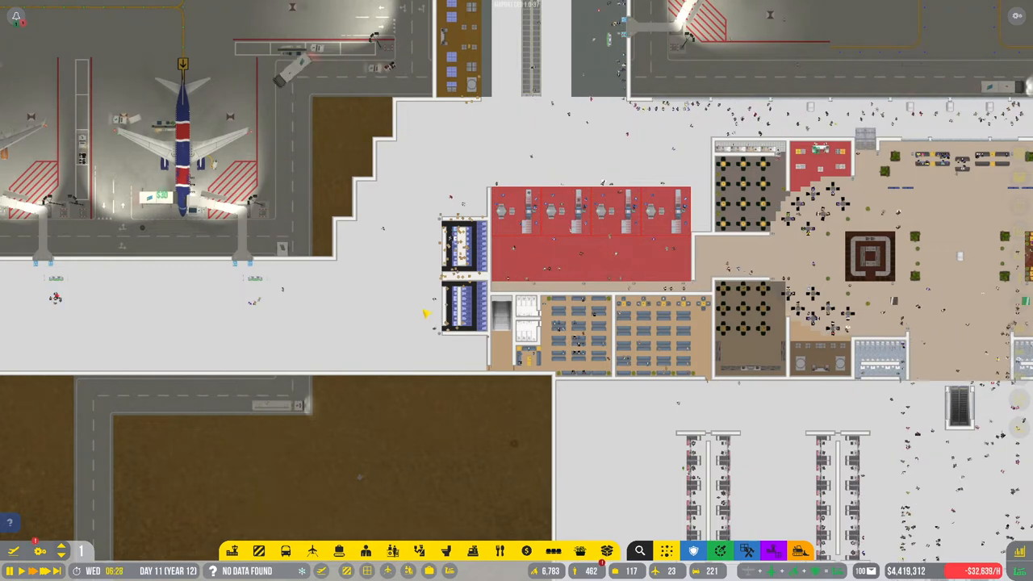
{"action": "scroll", "scroll_direction": "down", "scroll_amount": 3}
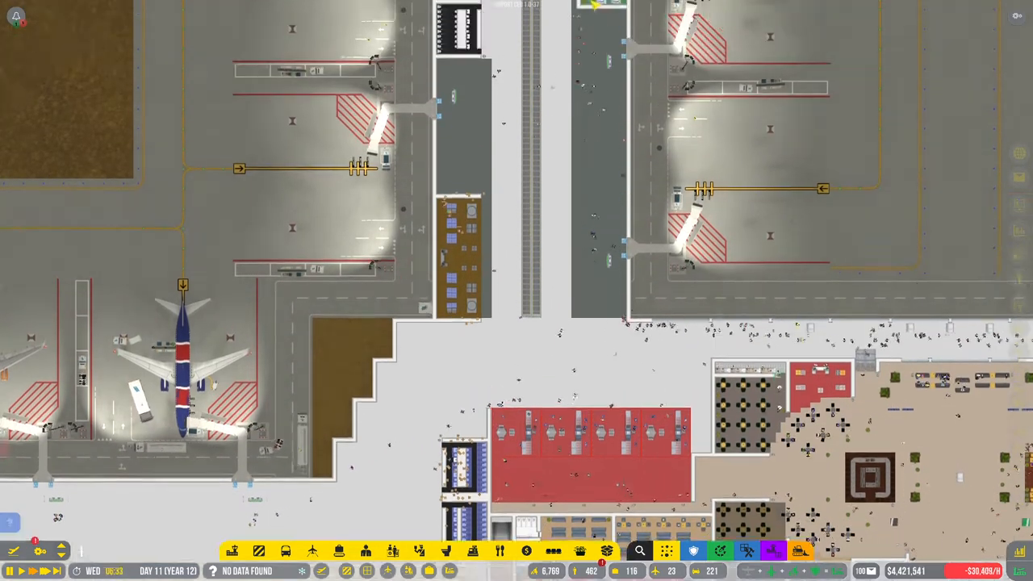
{"action": "scroll", "scroll_direction": "down", "scroll_amount": 3}
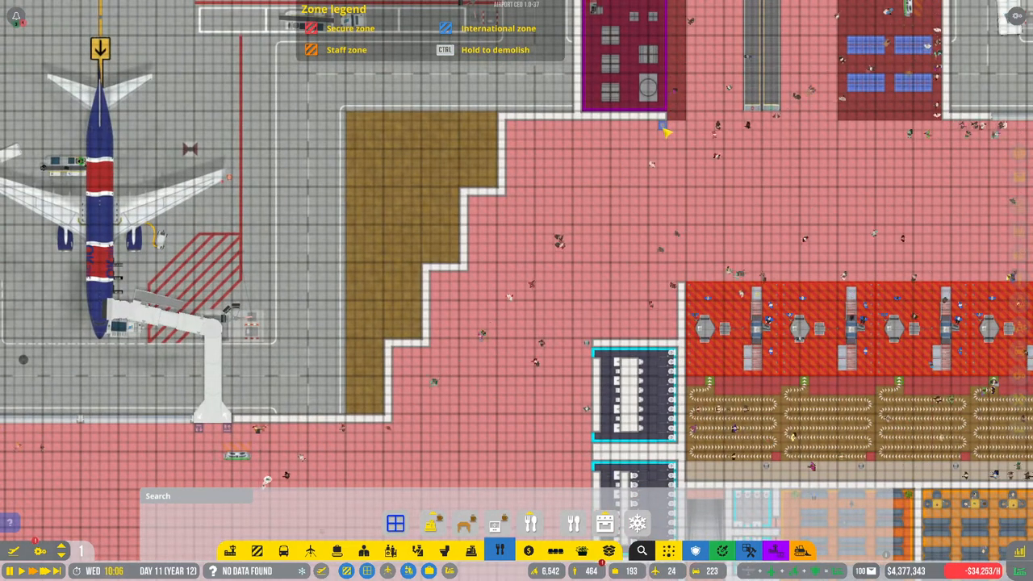
- Draw two trial rooms beside the stepped floor, check Cuppa's 144m² requirements, and delete both
{"action": "left_click_drag", "start_coordinate": [666, 131], "coordinate": [520, 263]}
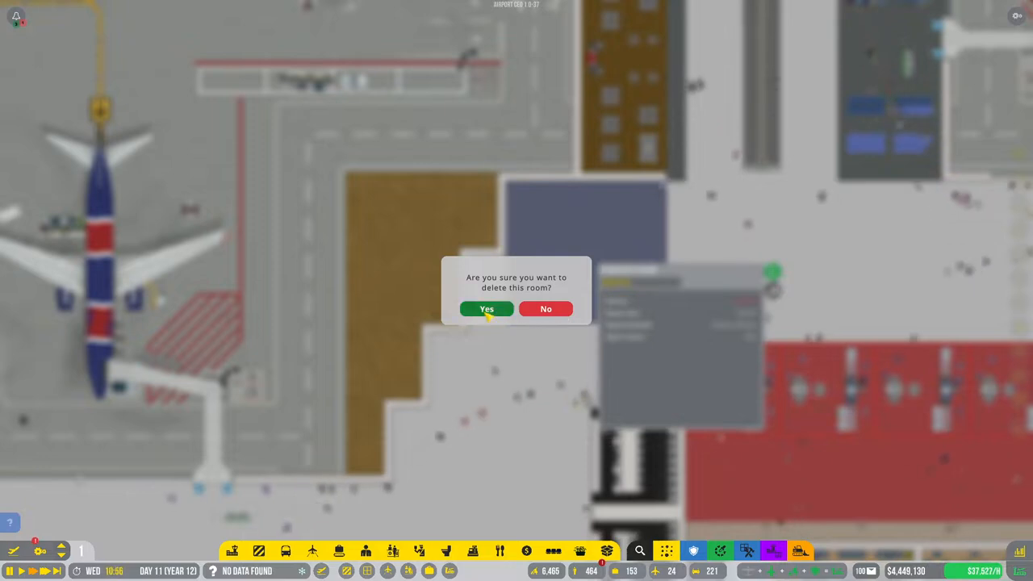
{"action": "left_click", "coordinate": [486, 309]}
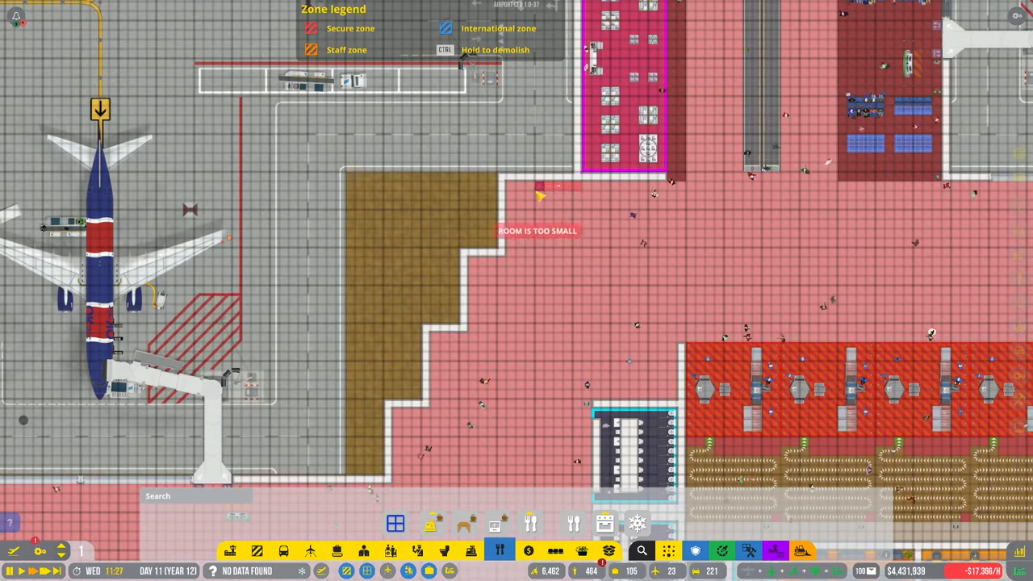
{"action": "left_click_drag", "start_coordinate": [540, 194], "coordinate": [516, 351]}
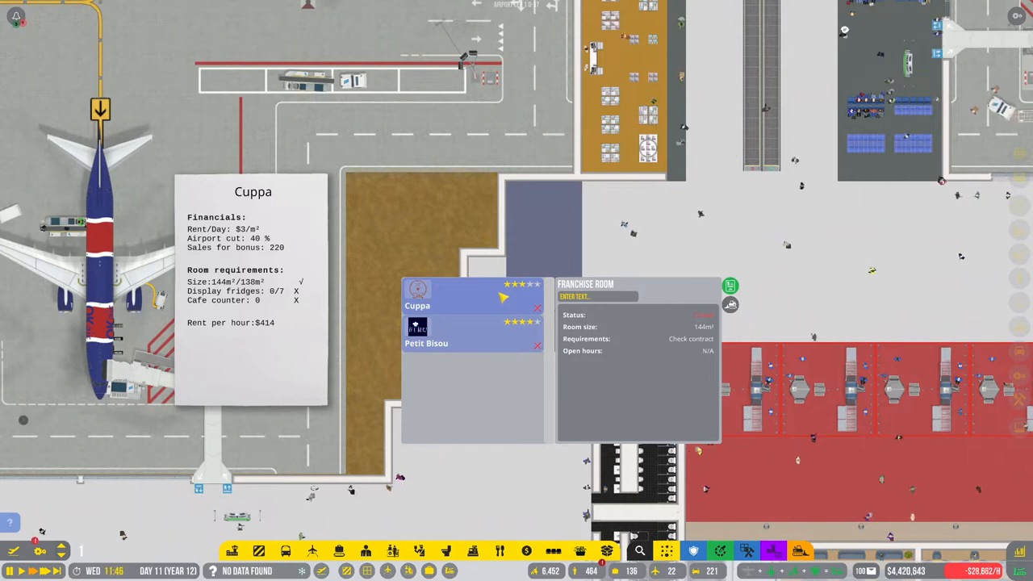
{"action": "left_click", "coordinate": [440, 333]}
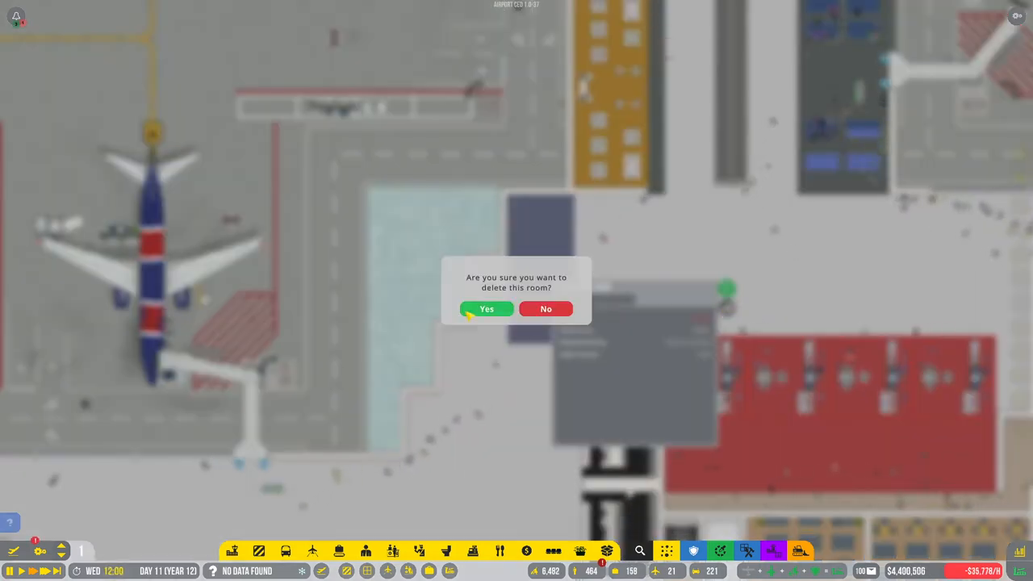
{"action": "left_click", "coordinate": [486, 308]}
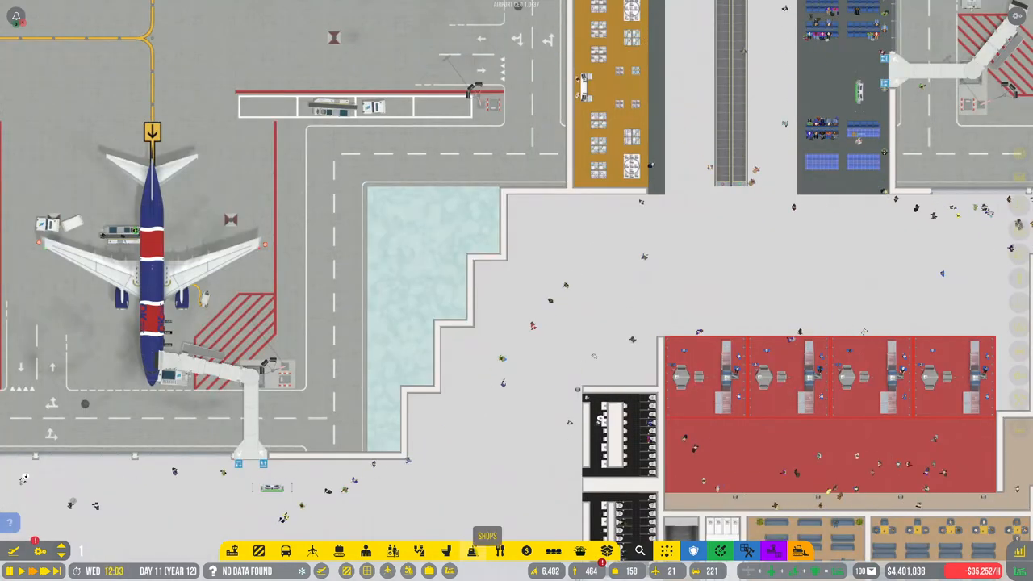
- Outline a shop room near the stepped area, choose Petit Bisou, and add an 8x14 extension
{"action": "left_click", "coordinate": [472, 552]}
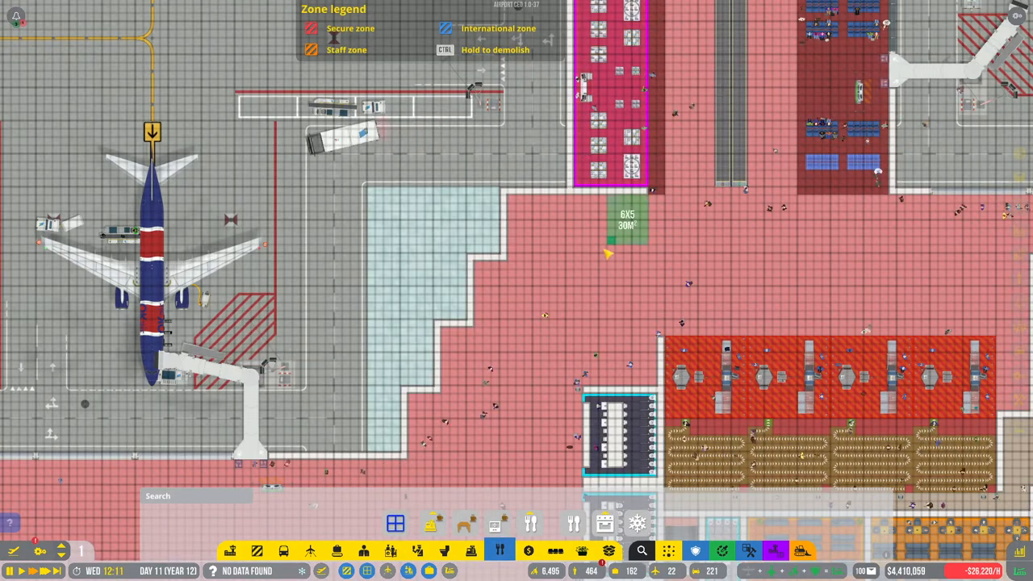
{"action": "left_click_drag", "start_coordinate": [634, 218], "coordinate": [517, 307]}
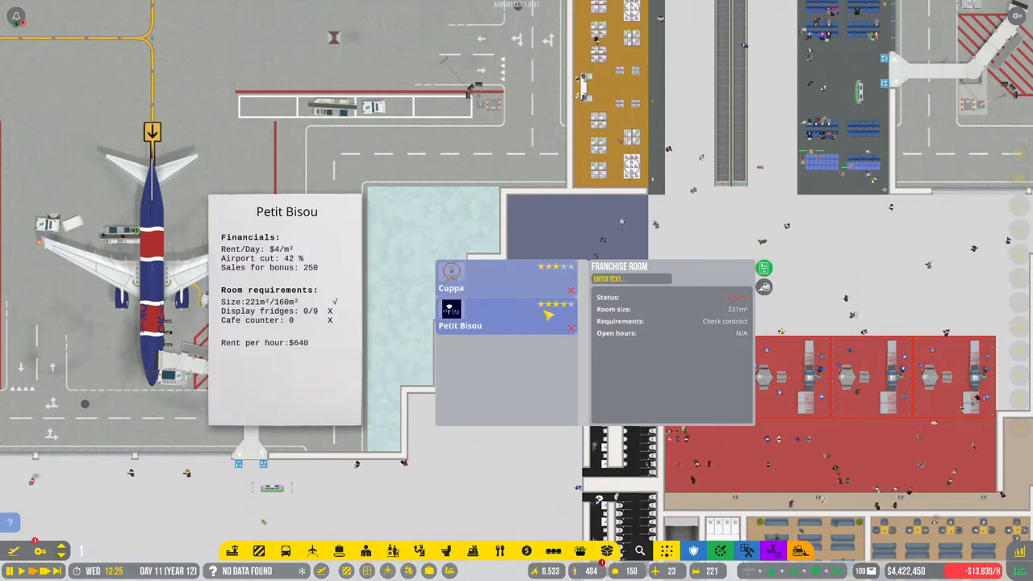
{"action": "left_click", "coordinate": [572, 327]}
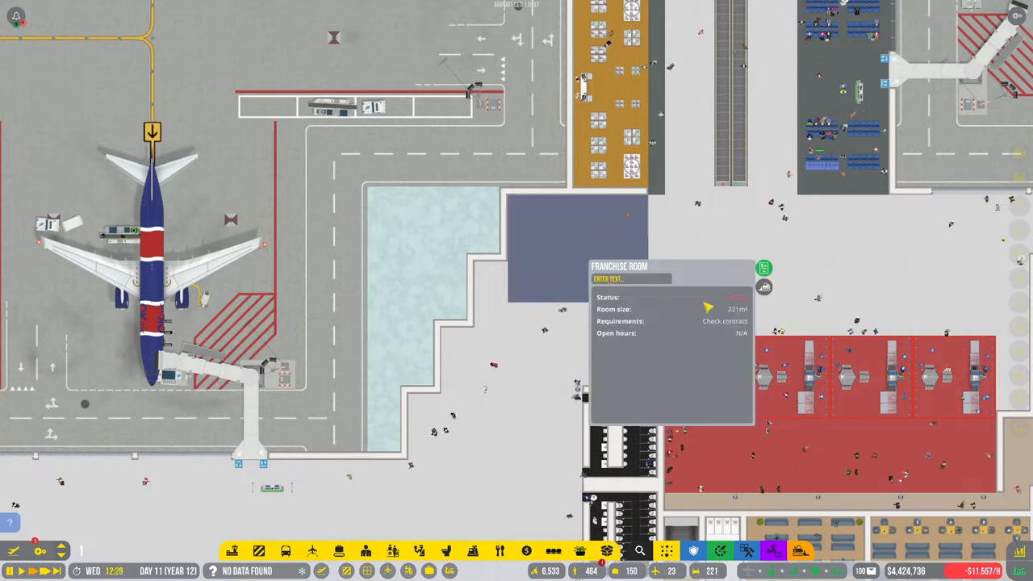
{"action": "left_click", "coordinate": [763, 267]}
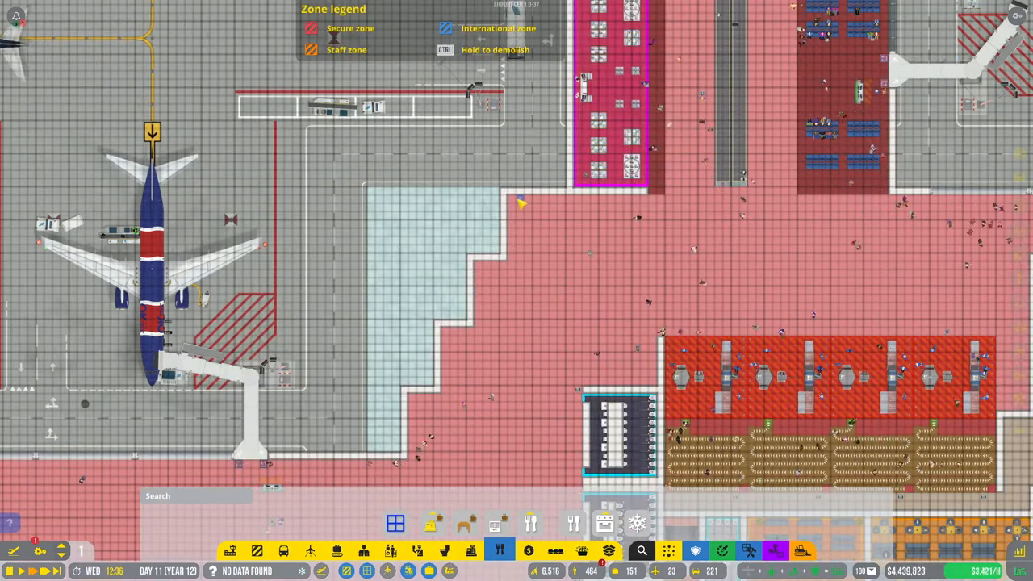
{"action": "left_click_drag", "start_coordinate": [521, 203], "coordinate": [621, 261]}
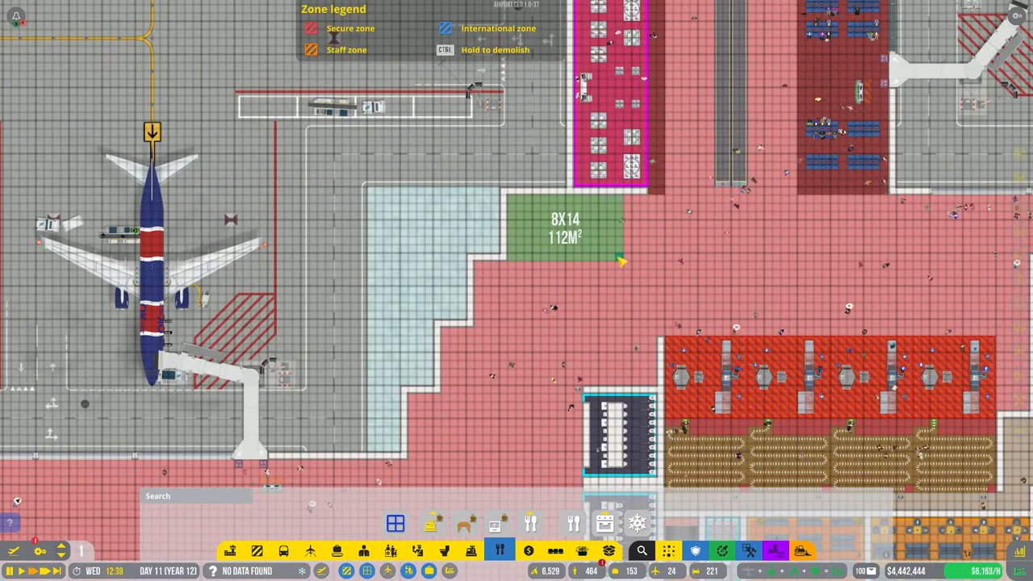
{"action": "left_click_drag", "start_coordinate": [622, 260], "coordinate": [622, 295]}
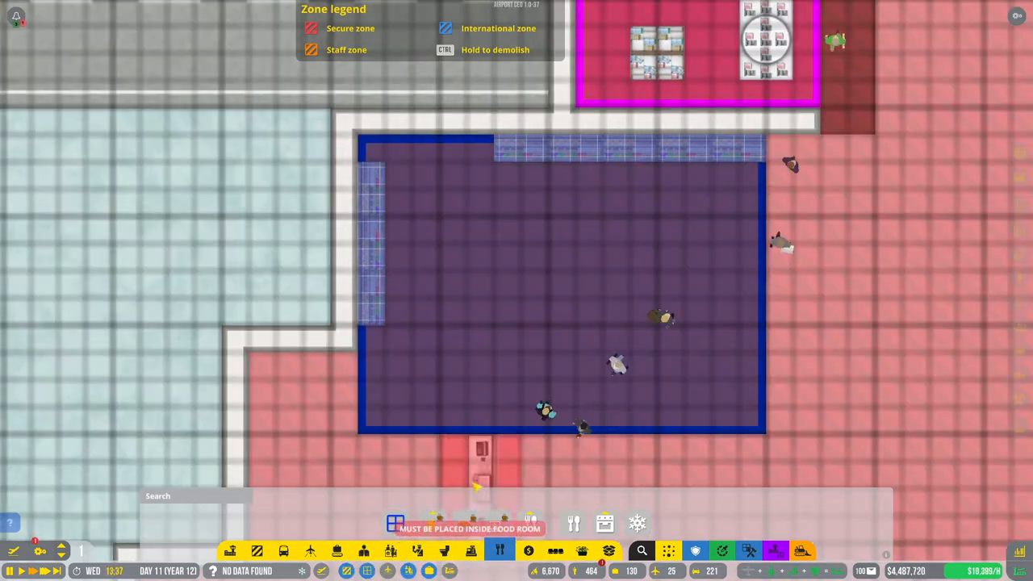
- Try placing a food fixture just below the franchise room
{"action": "left_click", "coordinate": [440, 173]}
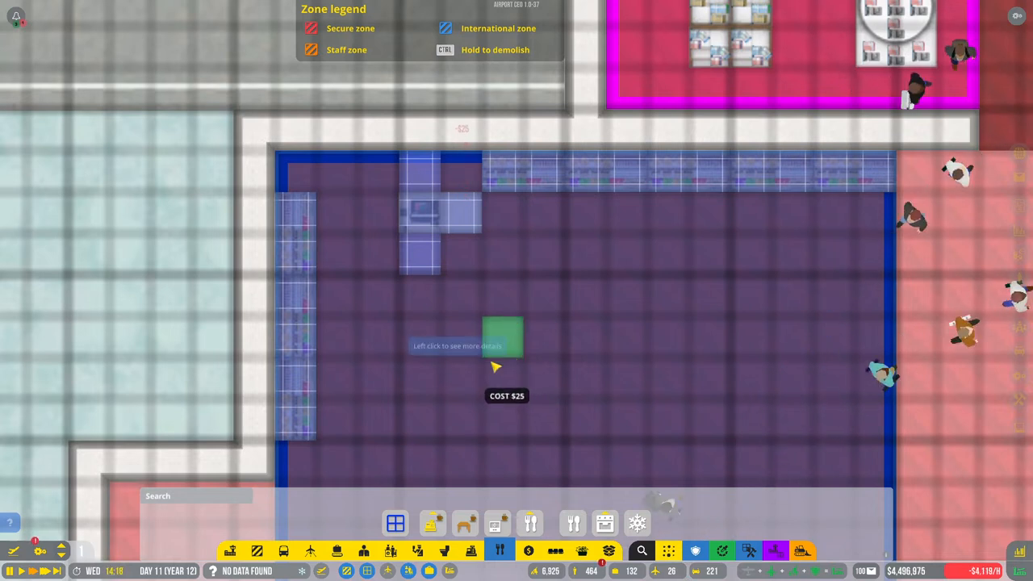
{"action": "mouse_move", "coordinate": [420, 234]}
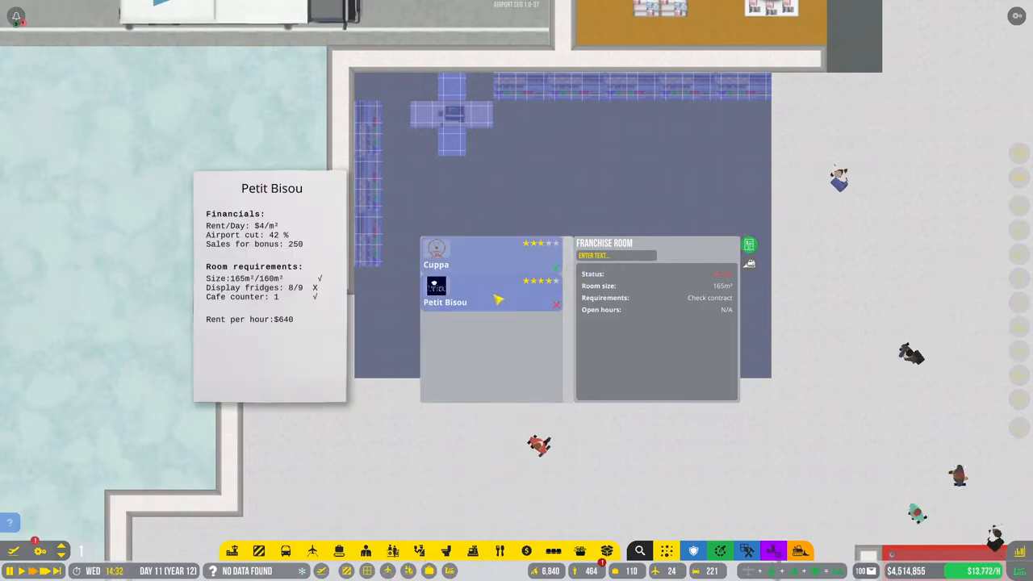
- Check Petit Bisou's contract requirements, showing 8 of 9 display fridges
{"action": "left_click", "coordinate": [436, 250]}
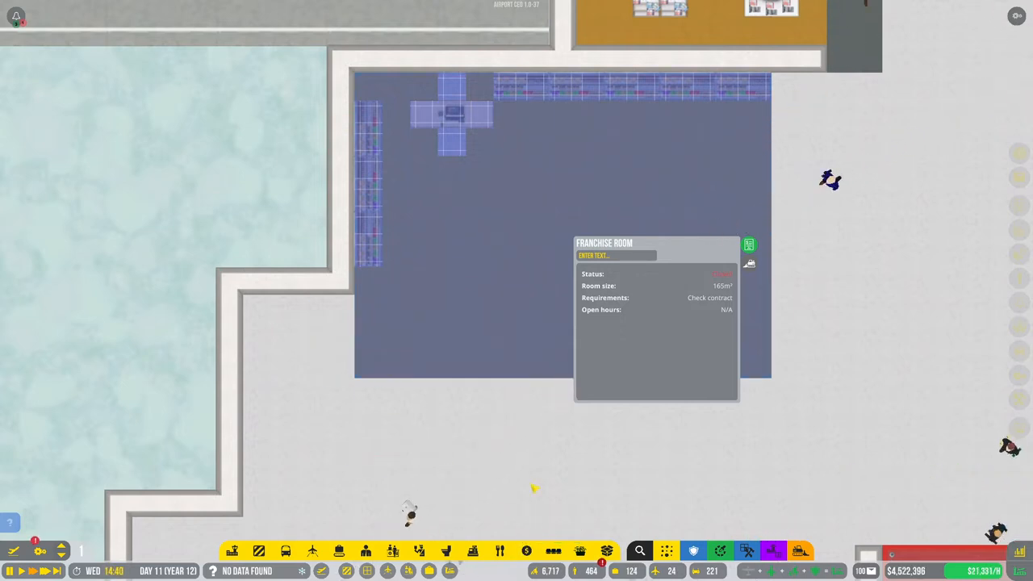
{"action": "mouse_move", "coordinate": [538, 342]}
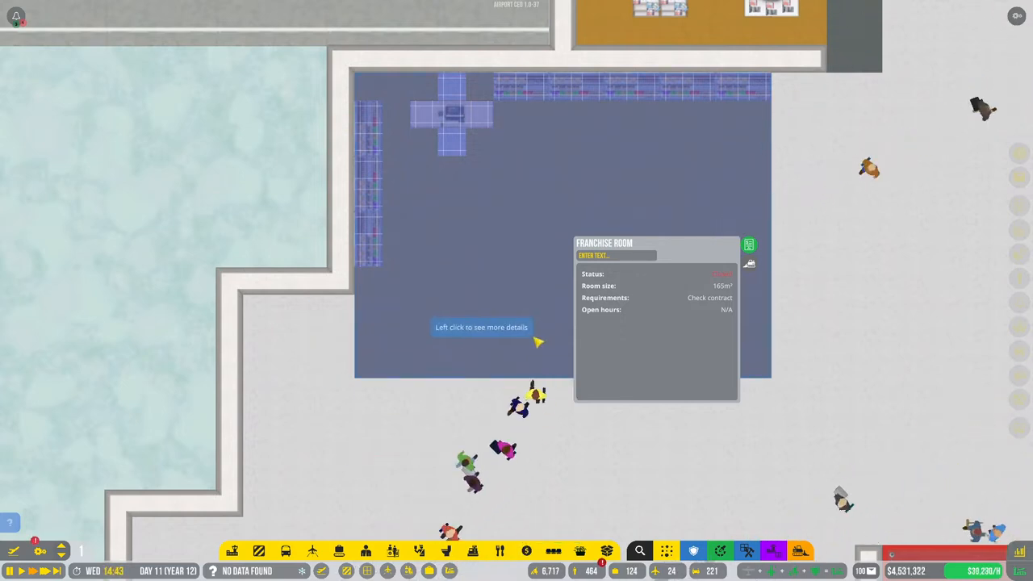
{"action": "scroll", "scroll_direction": "down", "scroll_amount": 3}
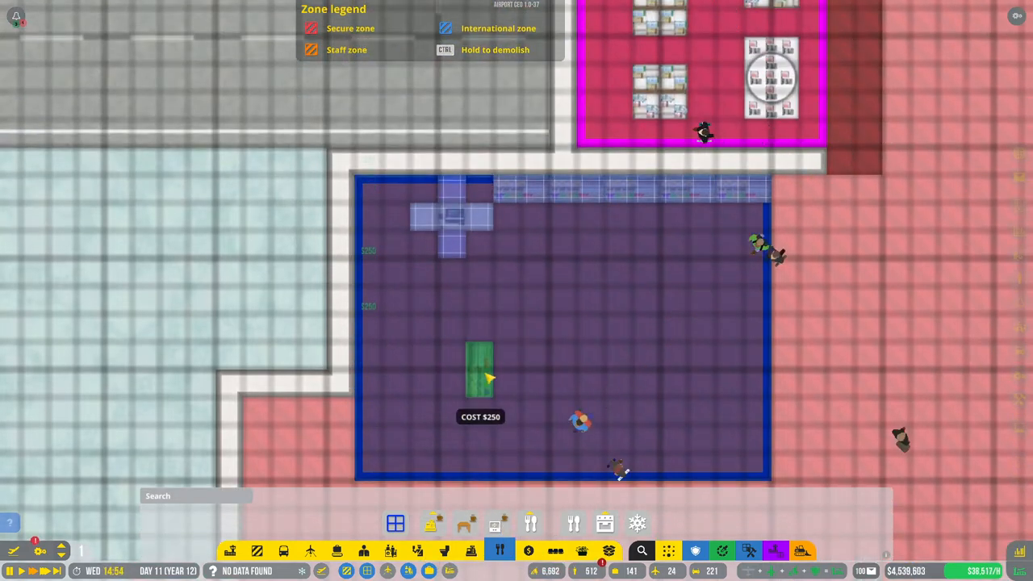
{"action": "mouse_move", "coordinate": [618, 286]}
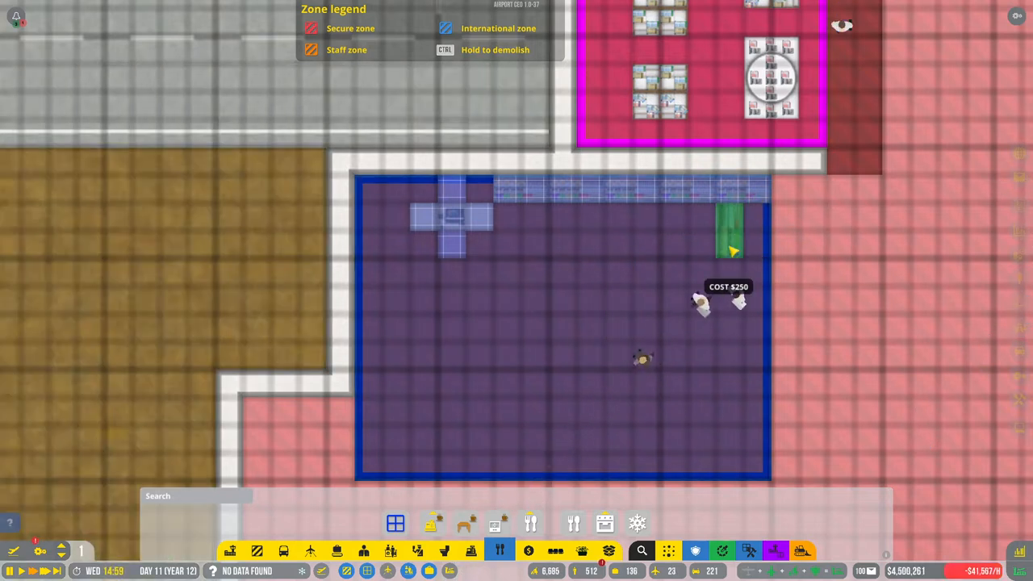
{"action": "mouse_move", "coordinate": [729, 254]}
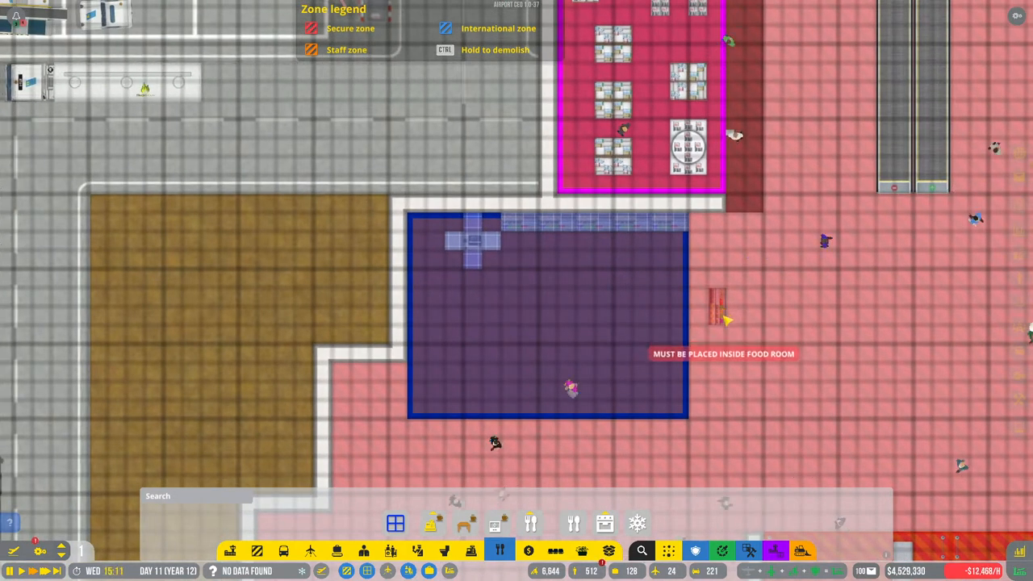
{"action": "mouse_move", "coordinate": [416, 286]}
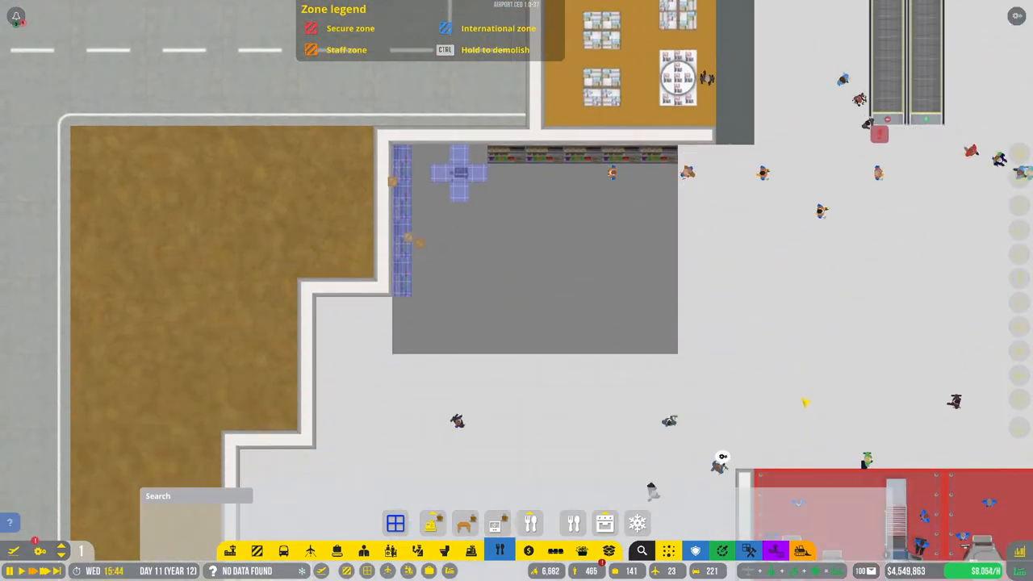
{"action": "mouse_move", "coordinate": [575, 281]}
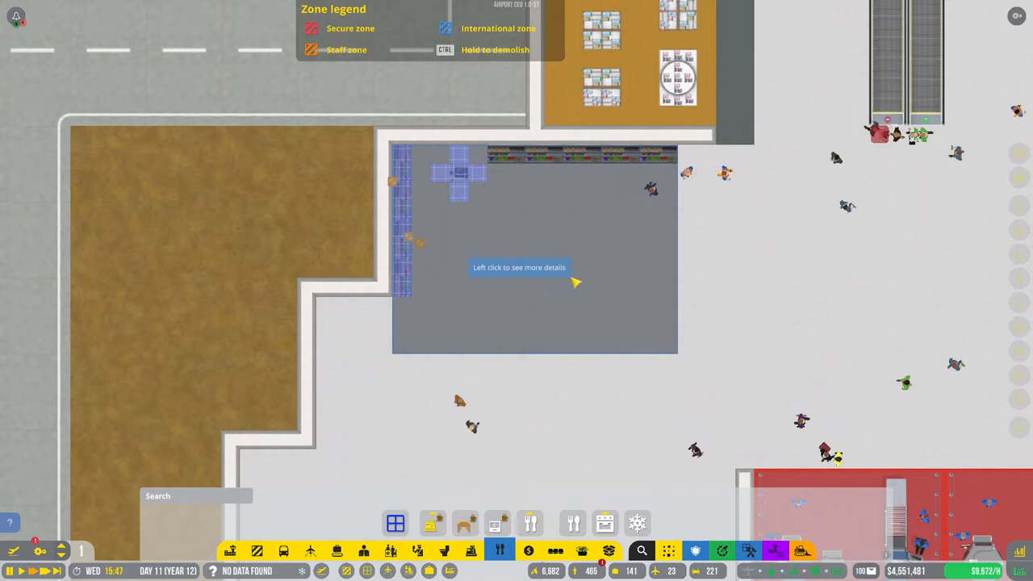
{"action": "left_click", "coordinate": [534, 250]}
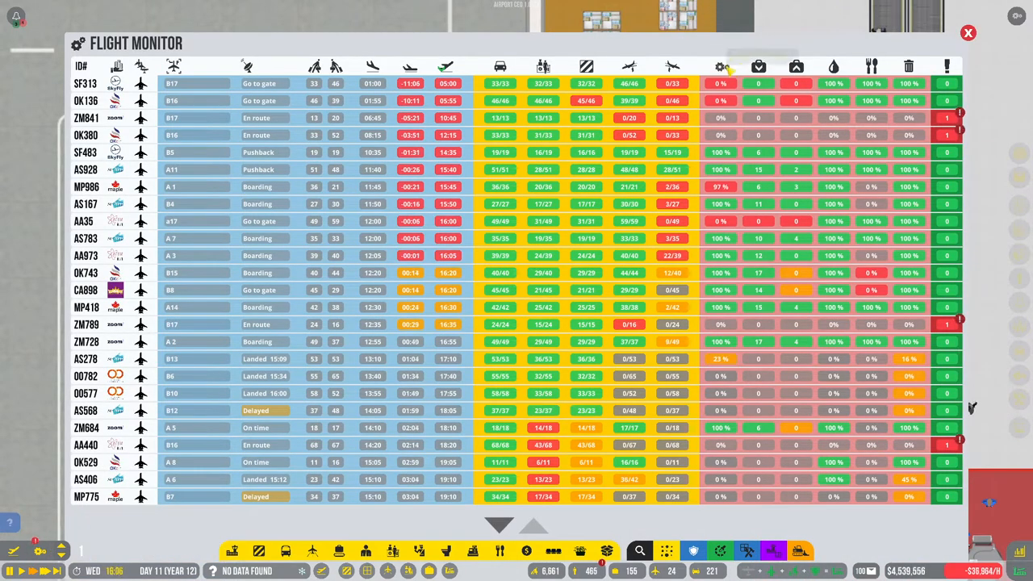
{"action": "mouse_move", "coordinate": [720, 66]}
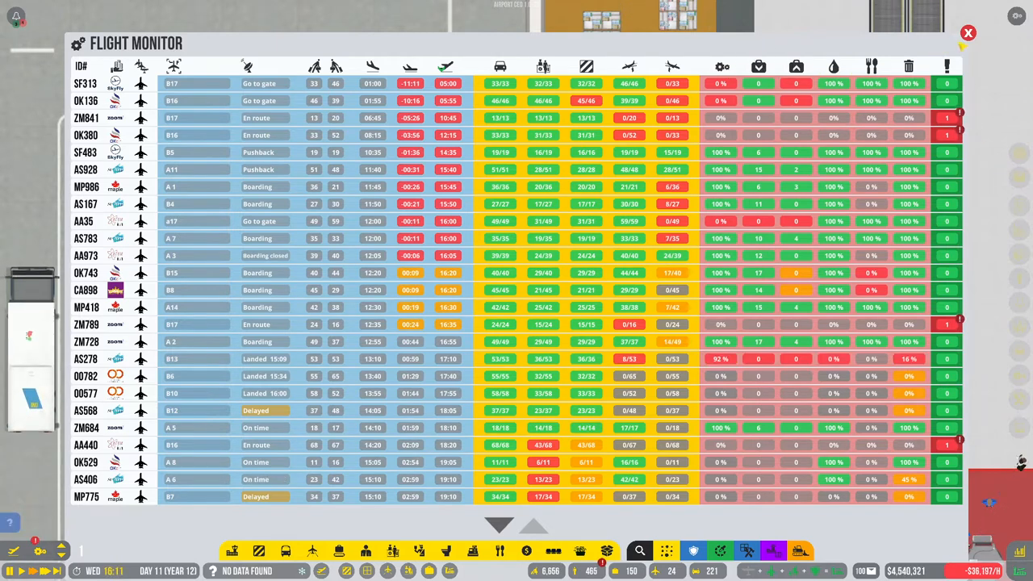
{"action": "left_click", "coordinate": [968, 33]}
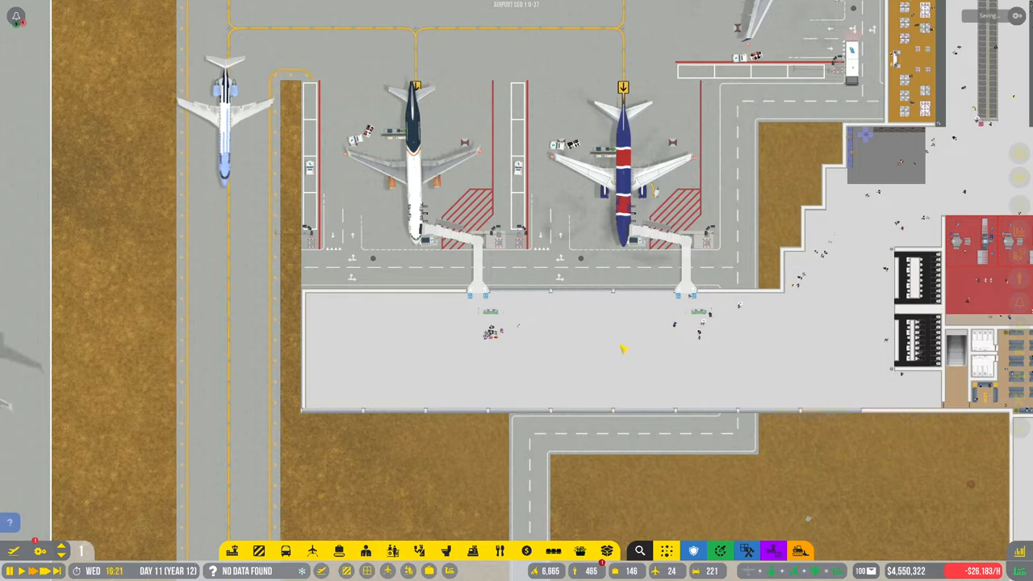
- Accept flight HV961's mayday emergency landing request
{"action": "left_click", "coordinate": [420, 137]}
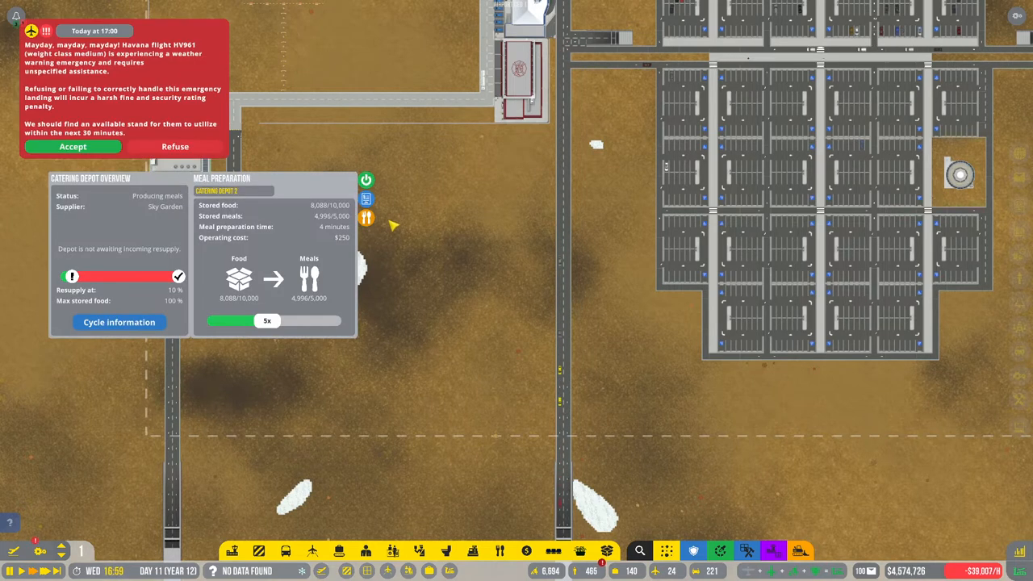
{"action": "left_click", "coordinate": [73, 146]}
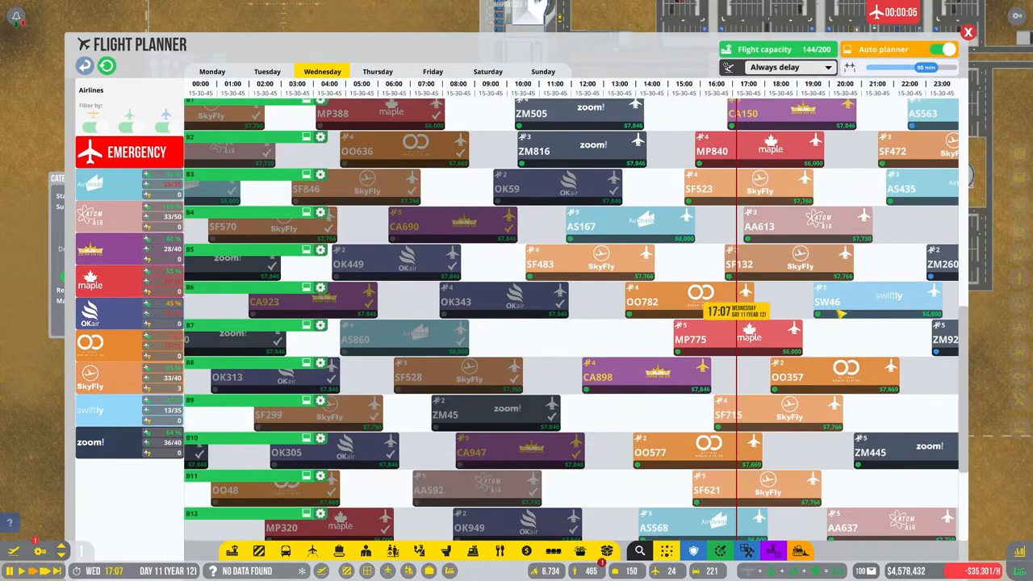
- Confirm HV961's emergency slot at stand a16 in the Flight Planner
{"action": "scroll", "scroll_direction": "down", "scroll_amount": 3}
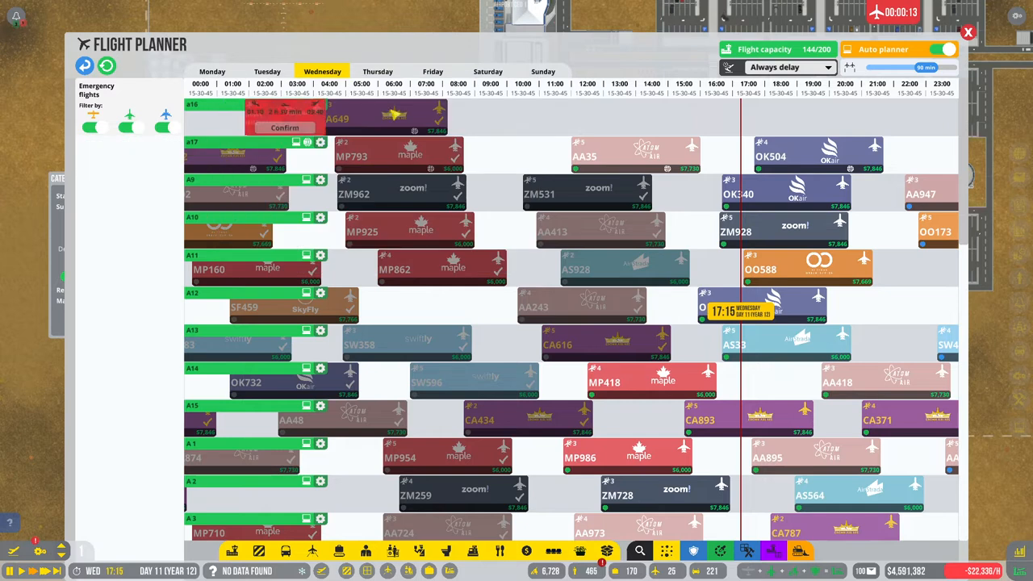
{"action": "left_click", "coordinate": [337, 119]}
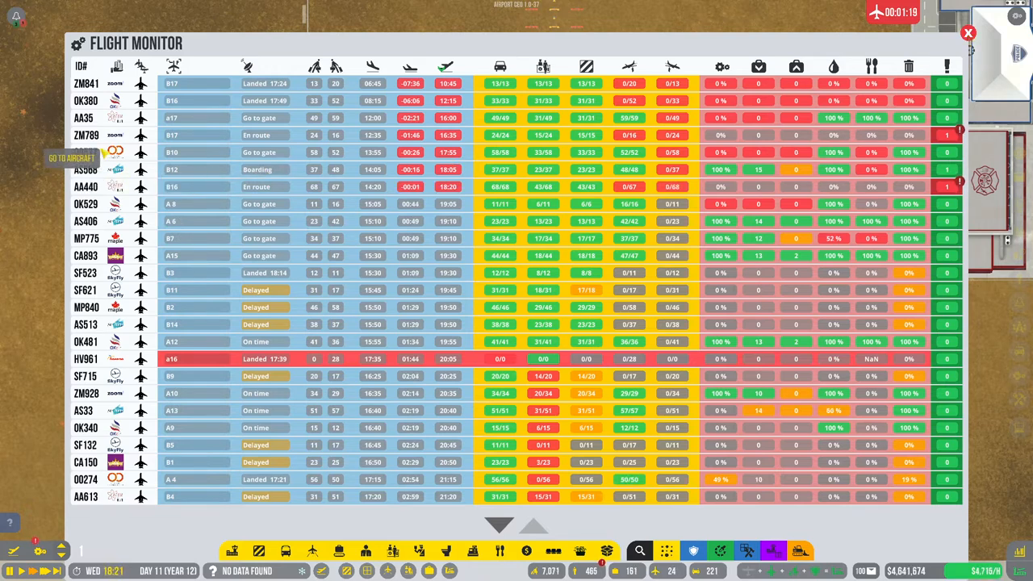
- Open the staff applicants page from the Ramp agent shortage indicator
{"action": "left_click", "coordinate": [968, 33]}
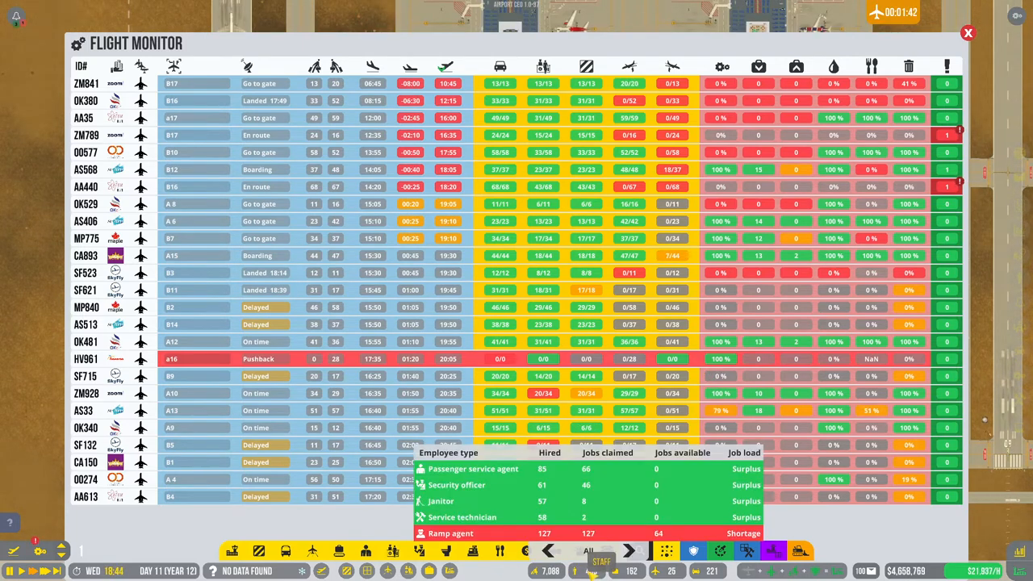
{"action": "left_click", "coordinate": [968, 33]}
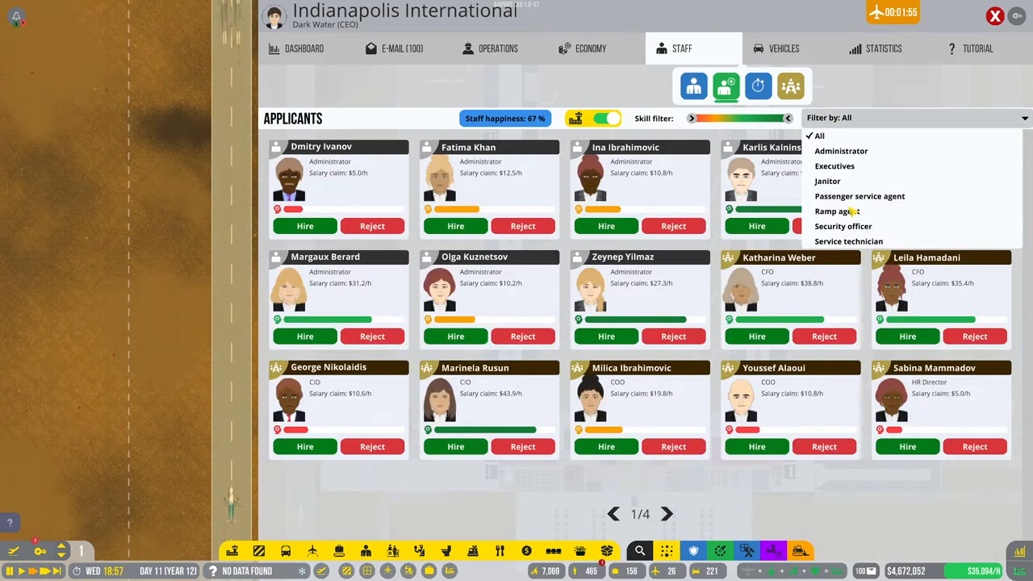
- Hire one ramp agent applicant and reject the remaining one
{"action": "left_click", "coordinate": [835, 211]}
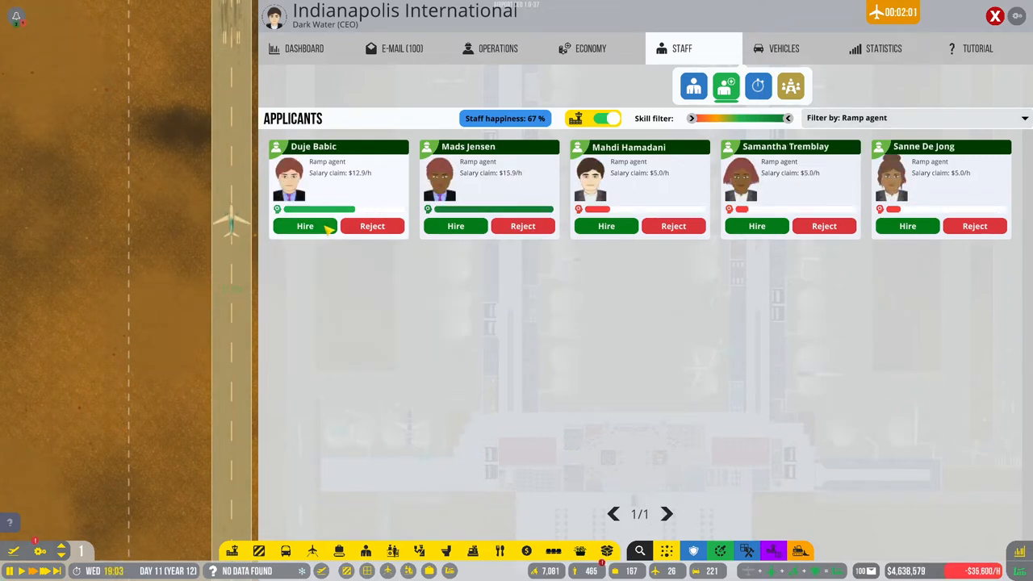
{"action": "left_click", "coordinate": [305, 225]}
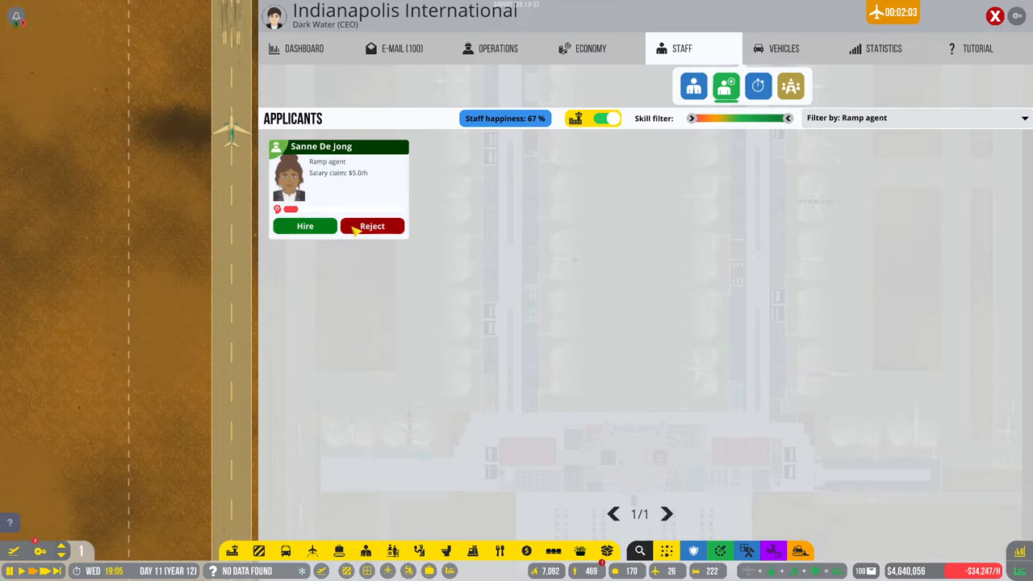
{"action": "left_click", "coordinate": [912, 118]}
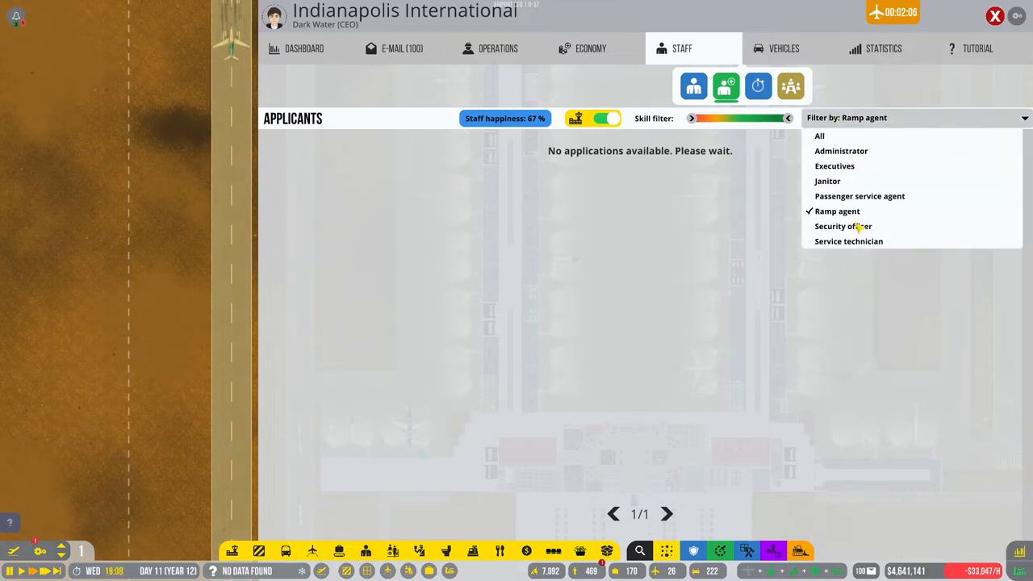
{"action": "left_click", "coordinate": [848, 241]}
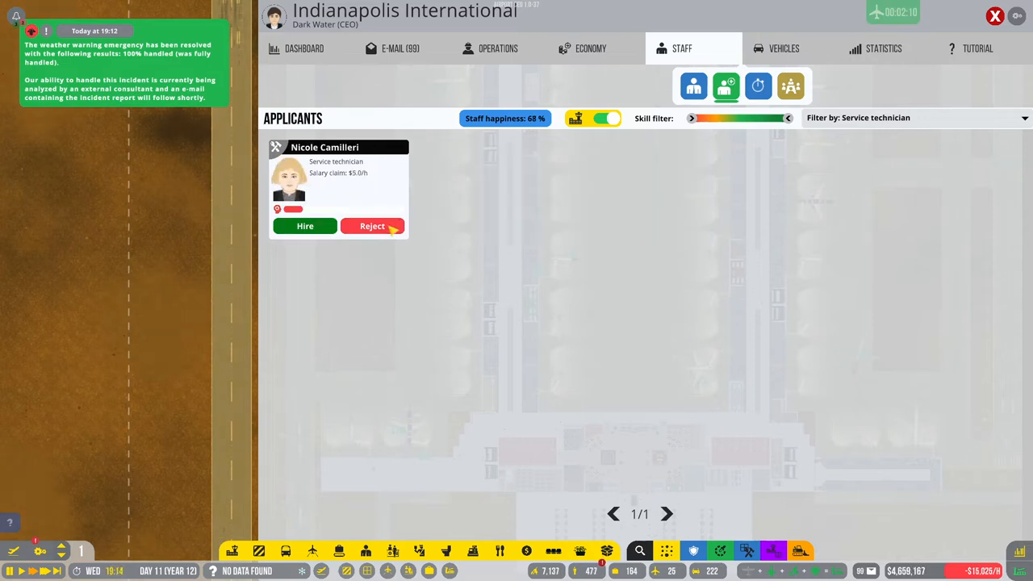
- Reject the service technician applicant, then hire another ramp agent
{"action": "left_click", "coordinate": [372, 226]}
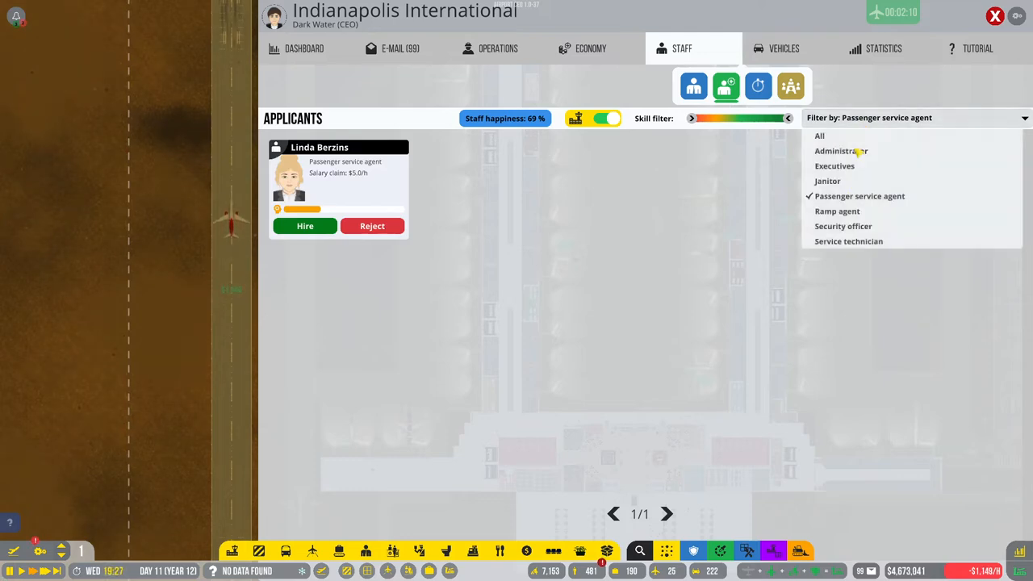
{"action": "left_click", "coordinate": [837, 211]}
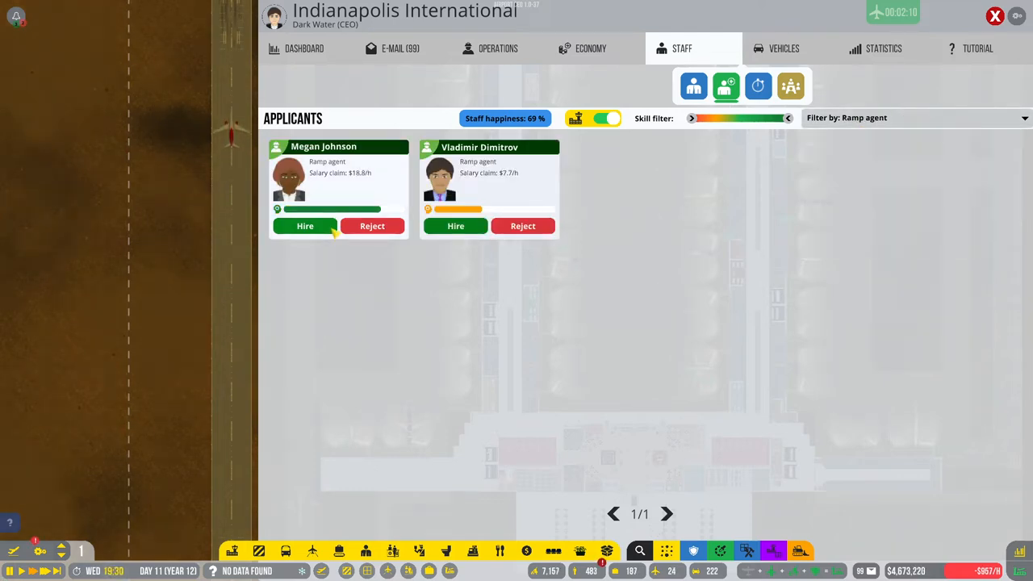
{"action": "left_click", "coordinate": [913, 117]}
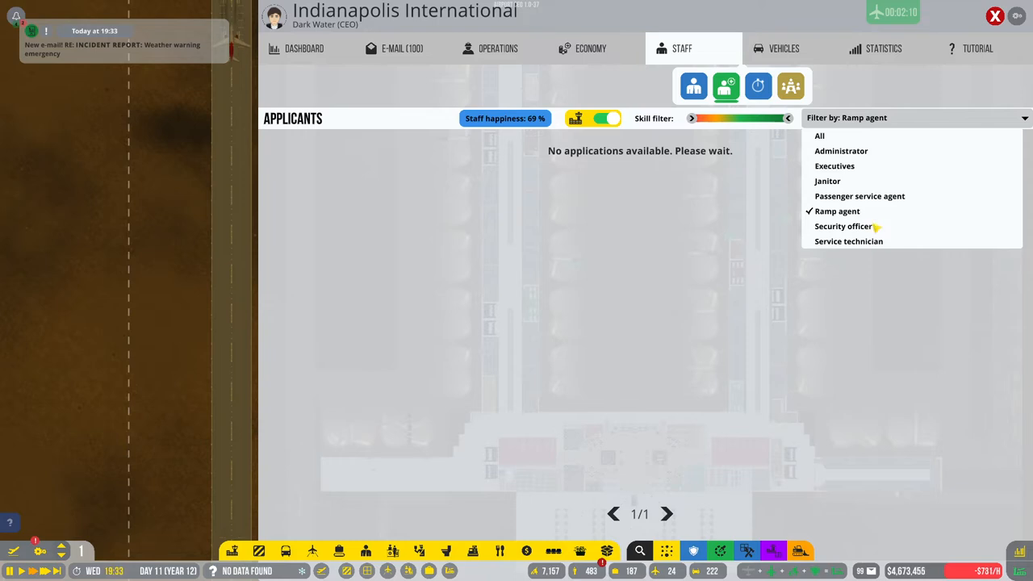
{"action": "left_click", "coordinate": [849, 241]}
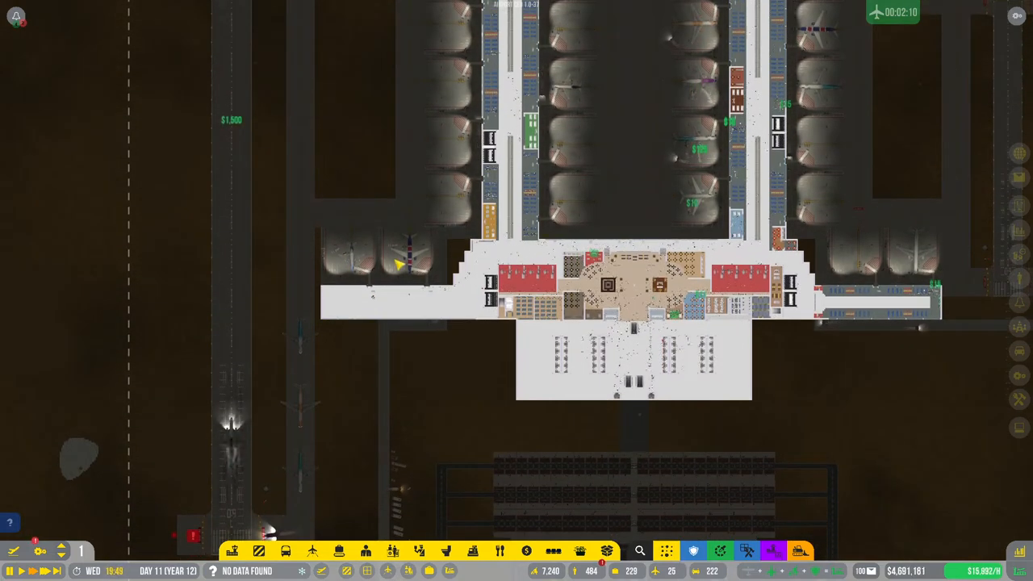
- Open the Flight Monitor to list current flights and servicing progress
{"action": "left_click", "coordinate": [408, 254]}
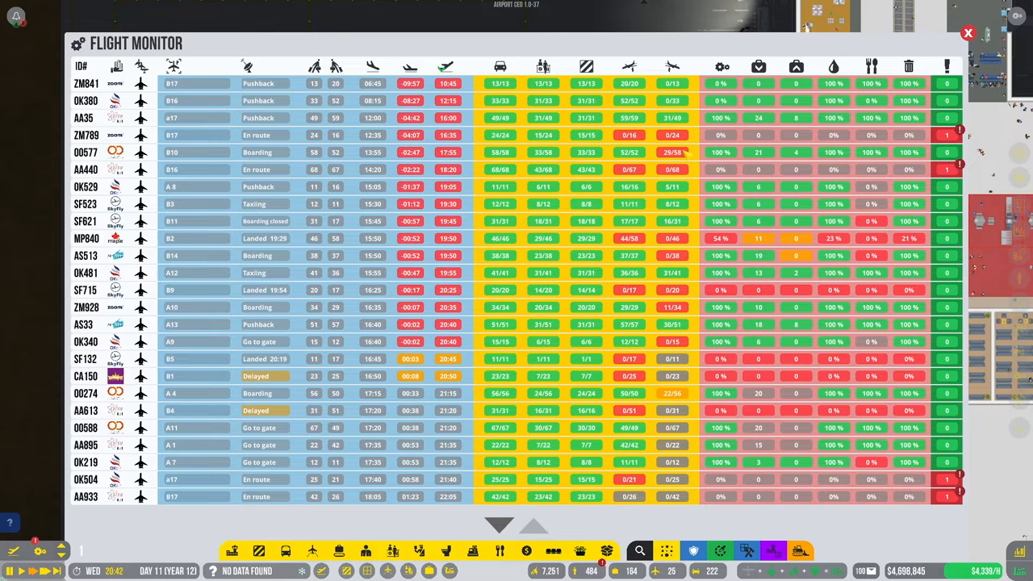
- Review the later flight entries, then close the Flight Monitor
{"action": "left_click", "coordinate": [967, 33]}
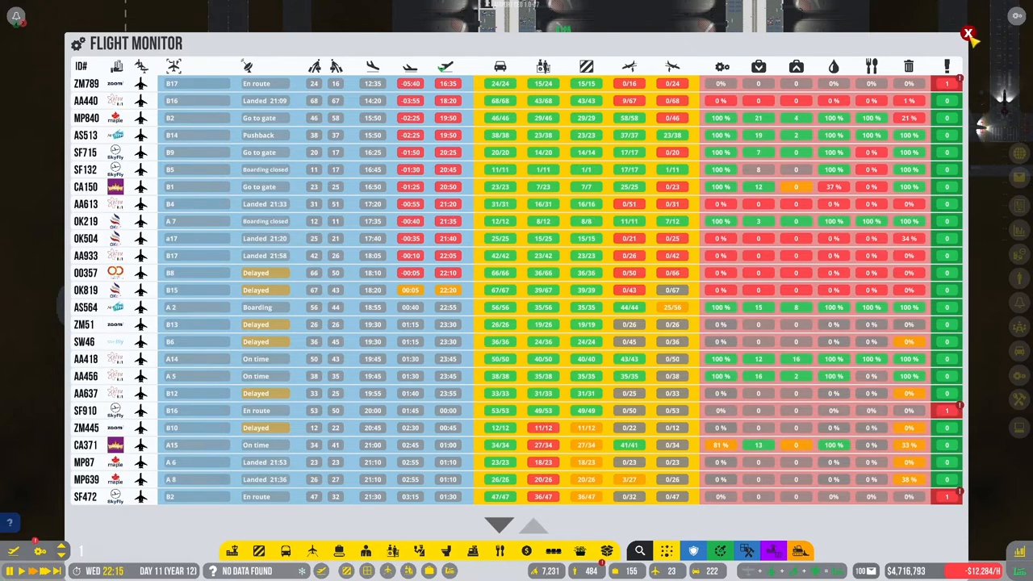
{"action": "left_click", "coordinate": [970, 34]}
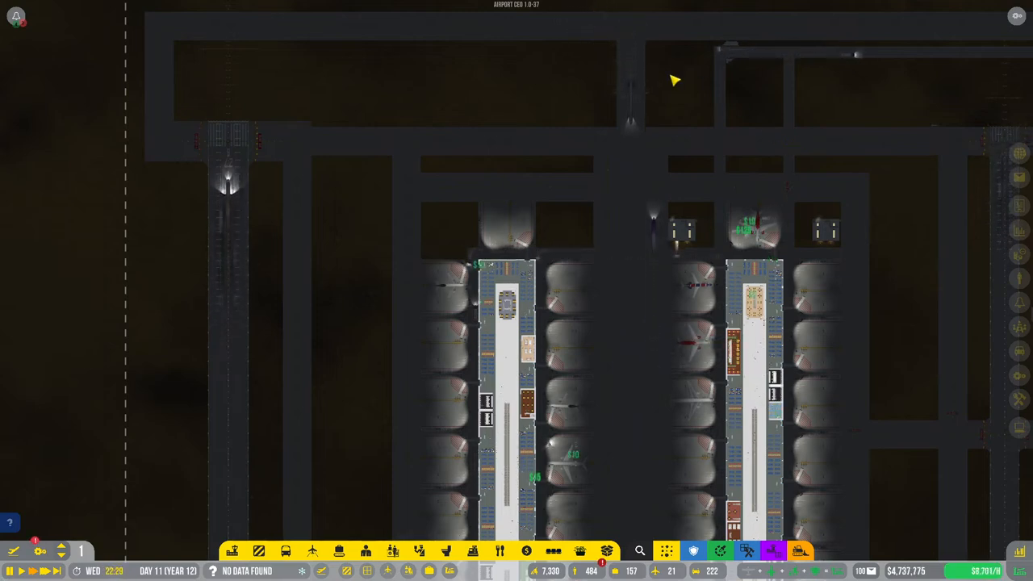
{"action": "mouse_move", "coordinate": [498, 258]}
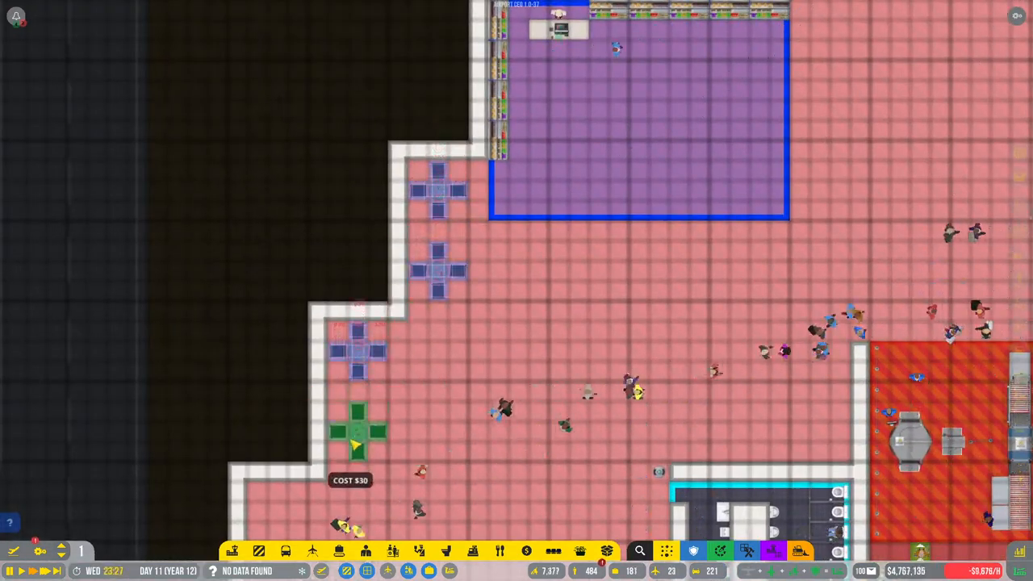
- Scroll the view while placing $30 tables along the stepped wall
{"action": "scroll", "scroll_direction": "down", "scroll_amount": 3}
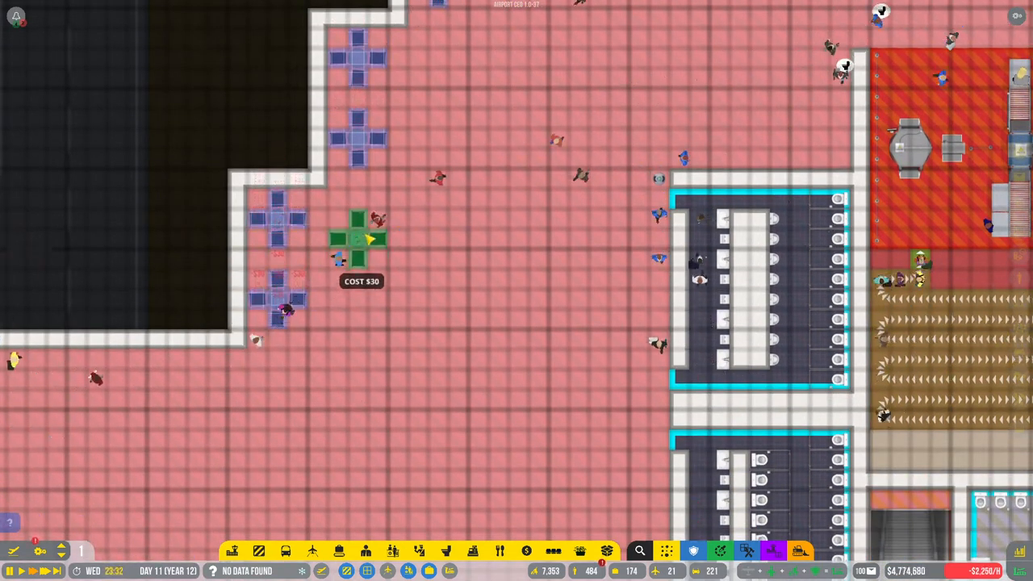
{"action": "mouse_move", "coordinate": [456, 113]}
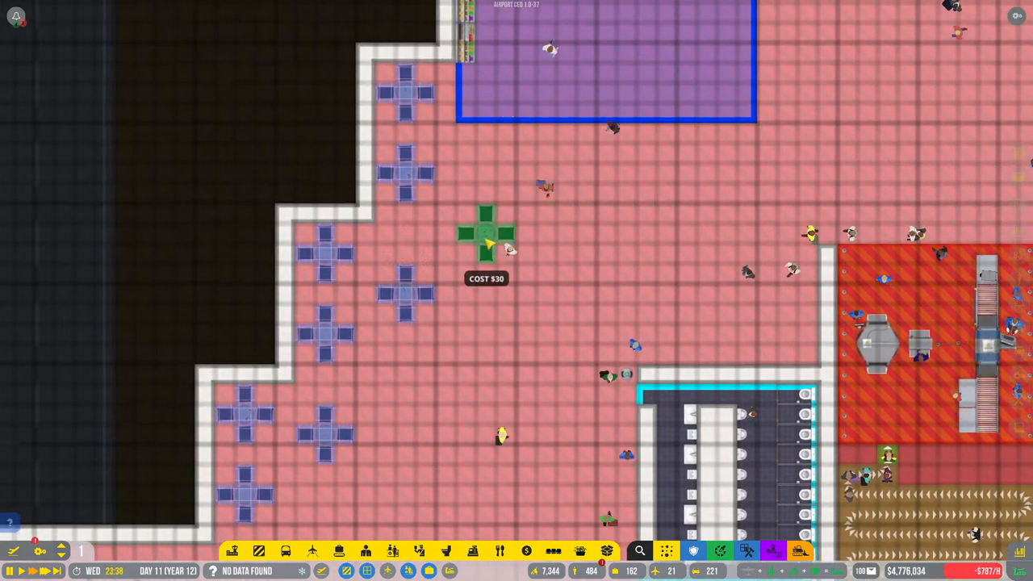
{"action": "mouse_move", "coordinate": [485, 137]}
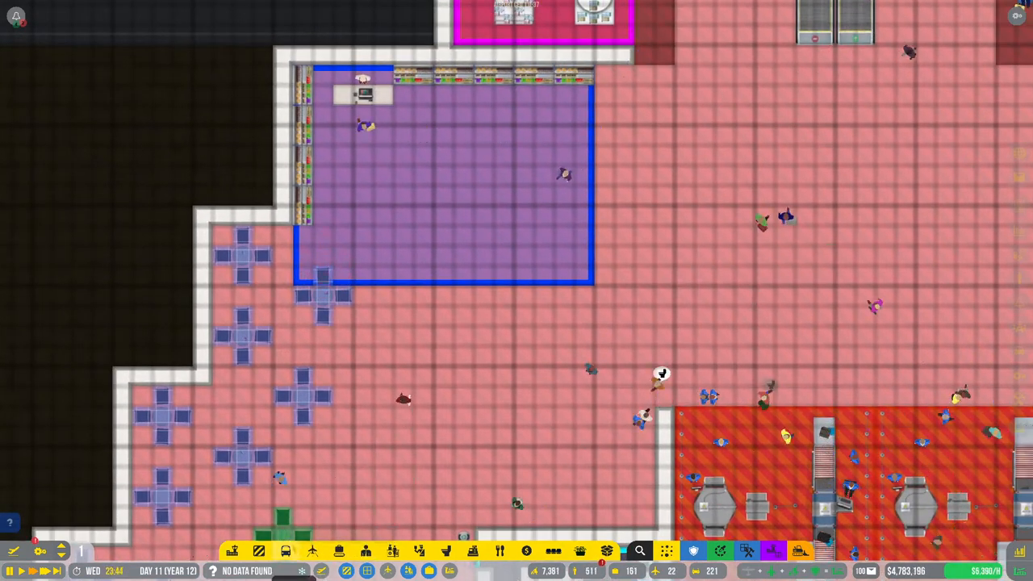
{"action": "mouse_move", "coordinate": [286, 550]}
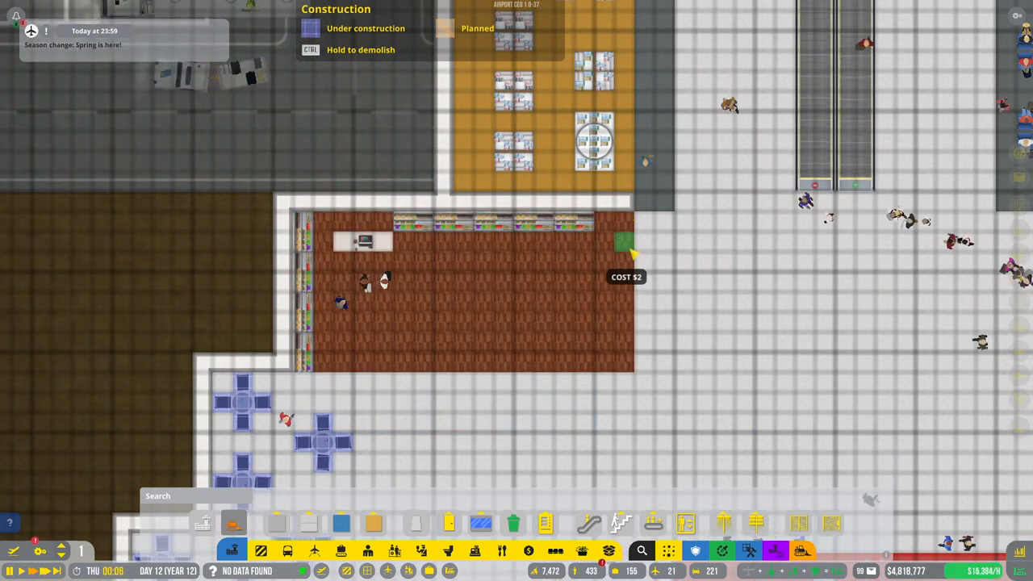
- Paint wood kiosk flooring inside the shop next to the seating area
{"action": "left_click", "coordinate": [500, 523]}
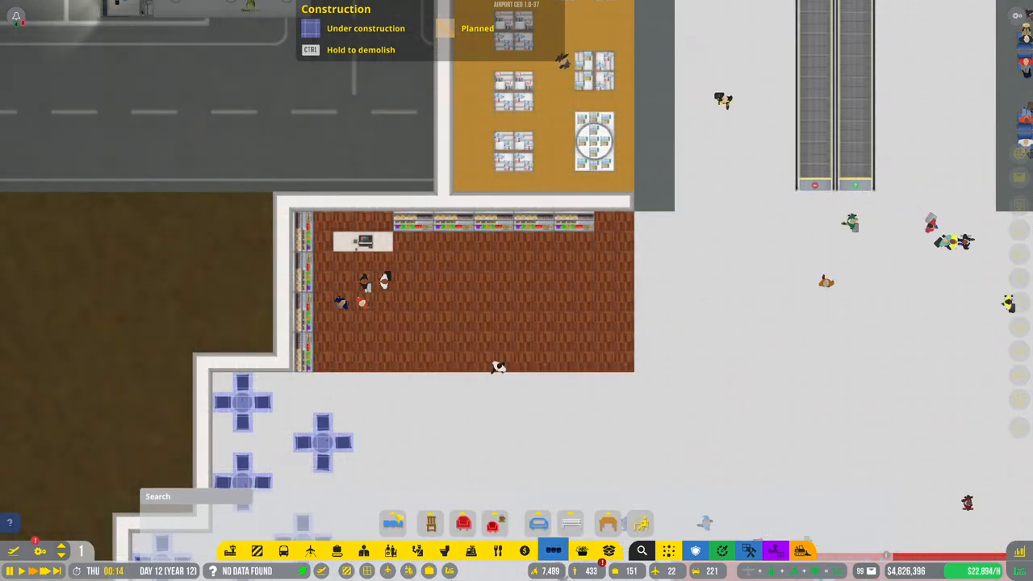
{"action": "left_click", "coordinate": [463, 523]}
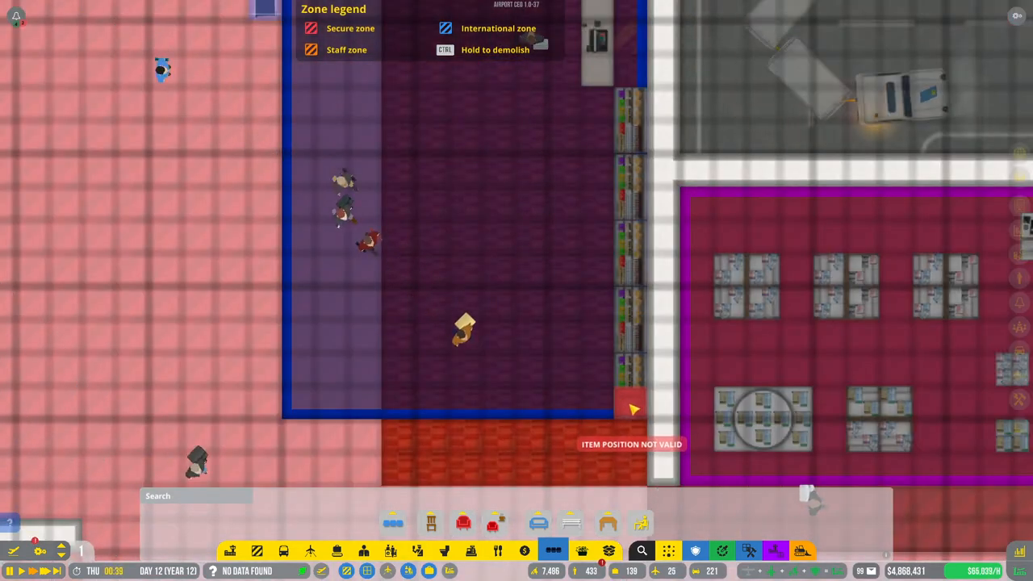
- Place a seating piece at the front corner of the shop
{"action": "left_click", "coordinate": [607, 523]}
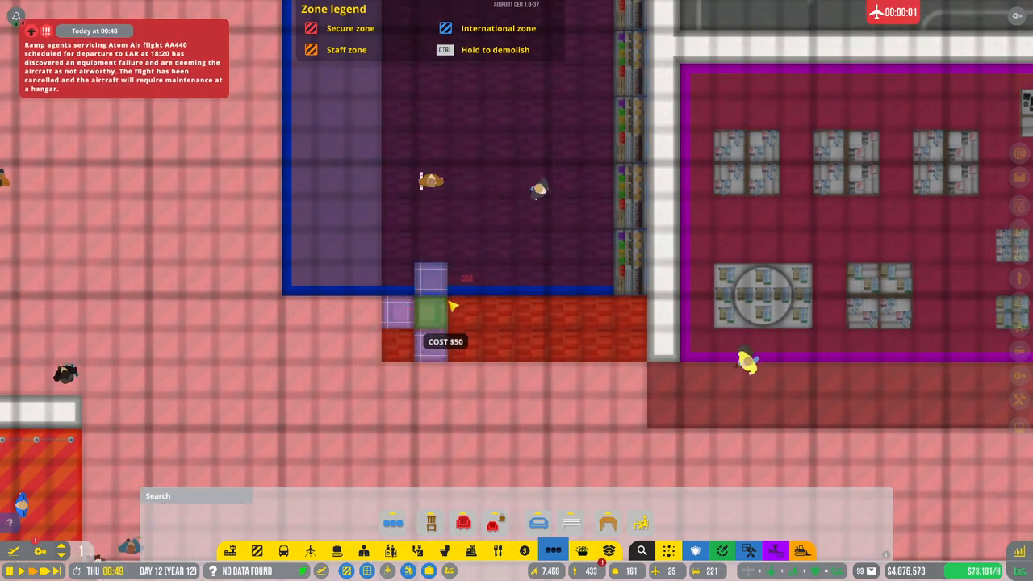
{"action": "left_click", "coordinate": [608, 523]}
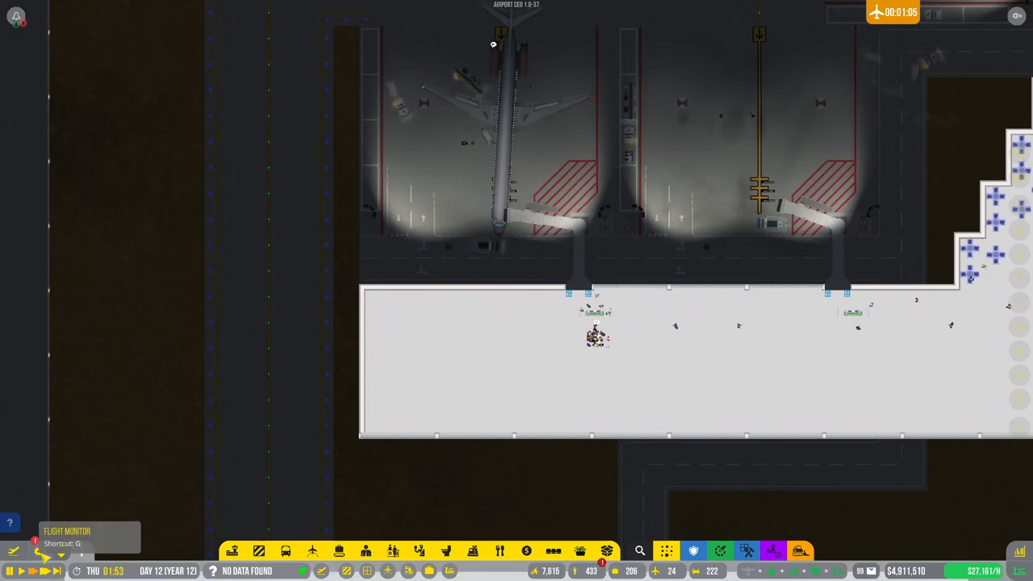
{"action": "left_click", "coordinate": [38, 550]}
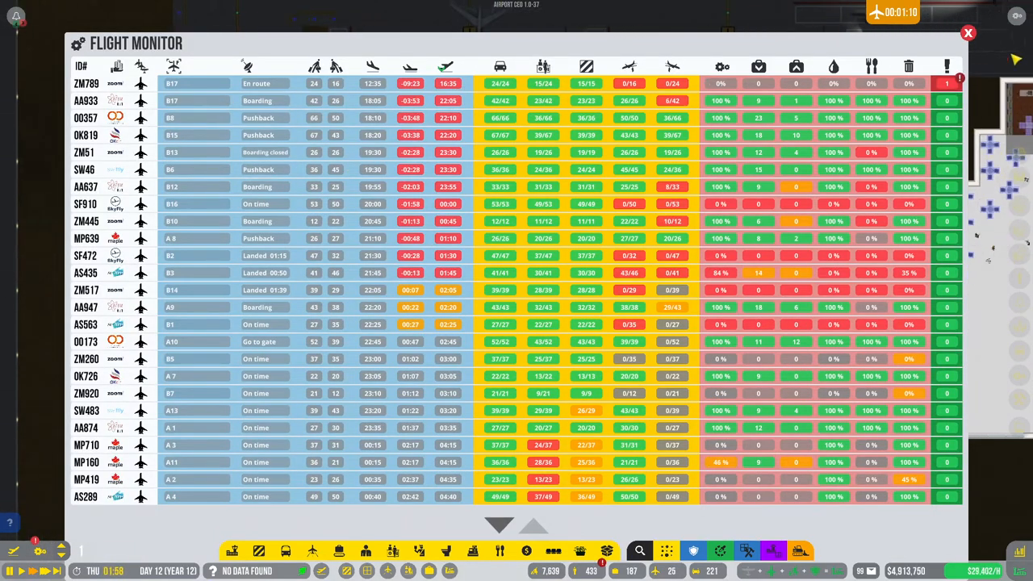
{"action": "left_click", "coordinate": [968, 33]}
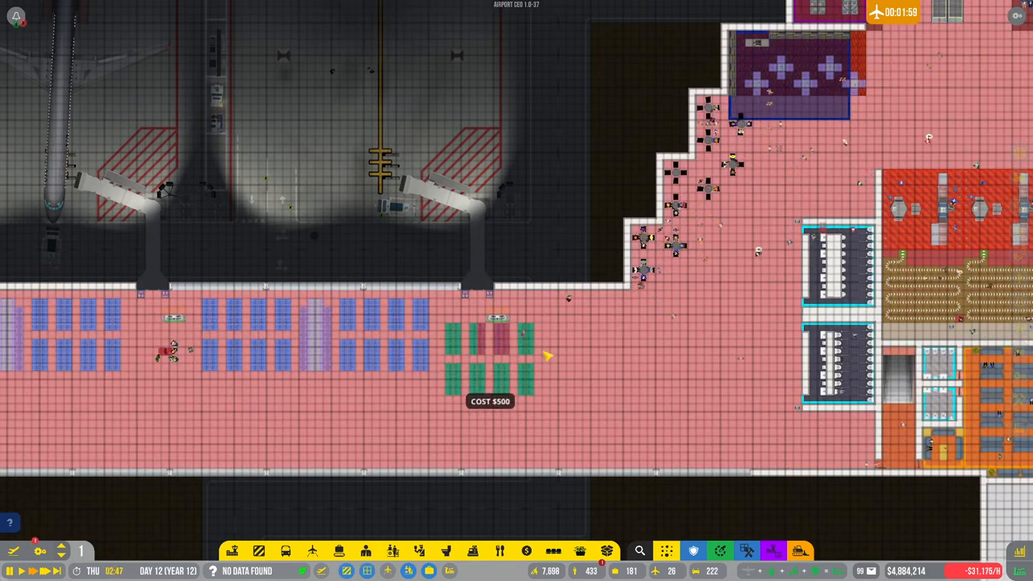
{"action": "mouse_move", "coordinate": [573, 339]}
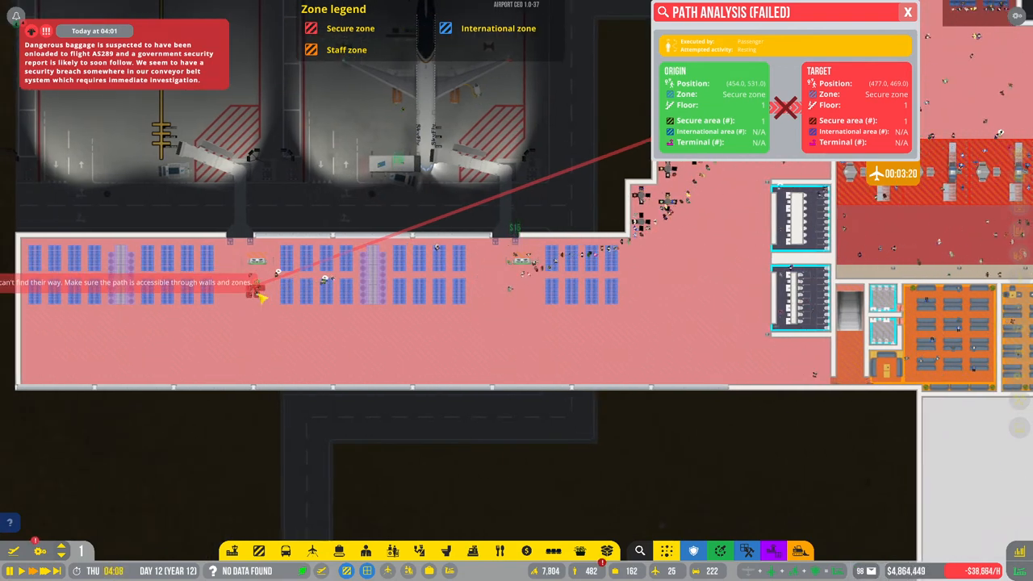
- Zoom along the stuck passenger's red path line in the gate corridor, then return to the flight monitor
{"action": "scroll", "scroll_direction": "up", "scroll_amount": 3}
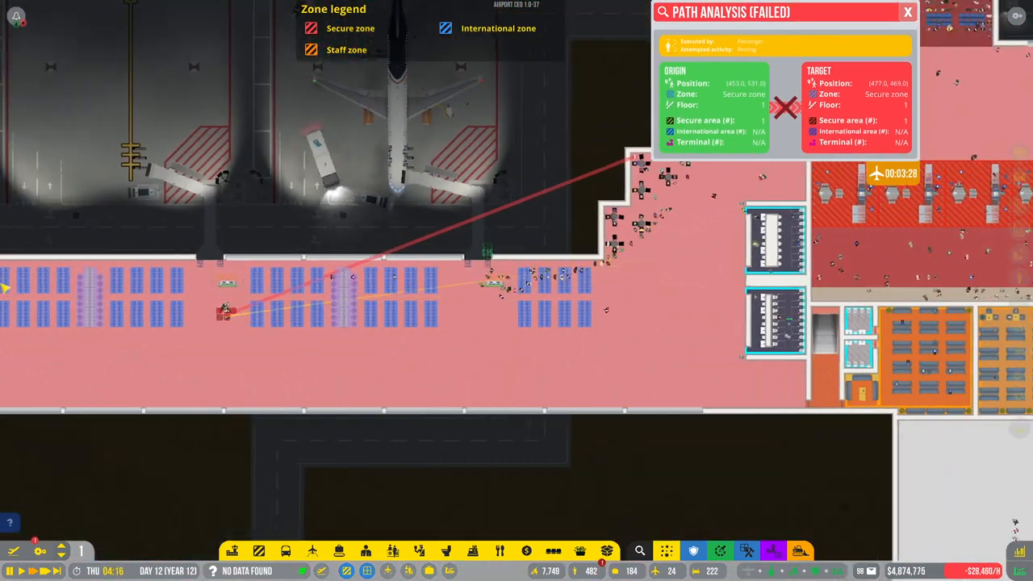
{"action": "scroll", "scroll_direction": "down", "scroll_amount": 3}
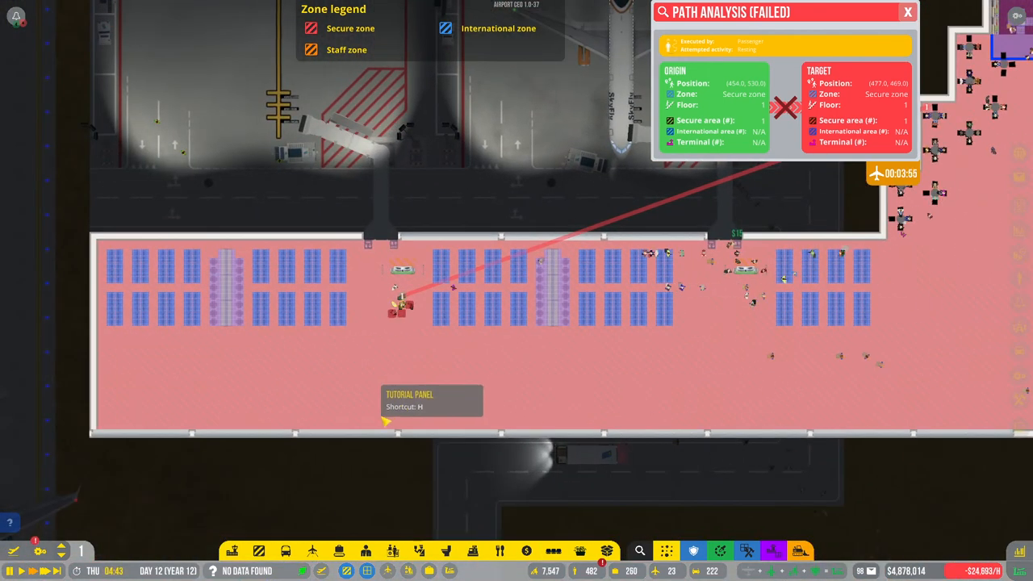
{"action": "left_click", "coordinate": [908, 11]}
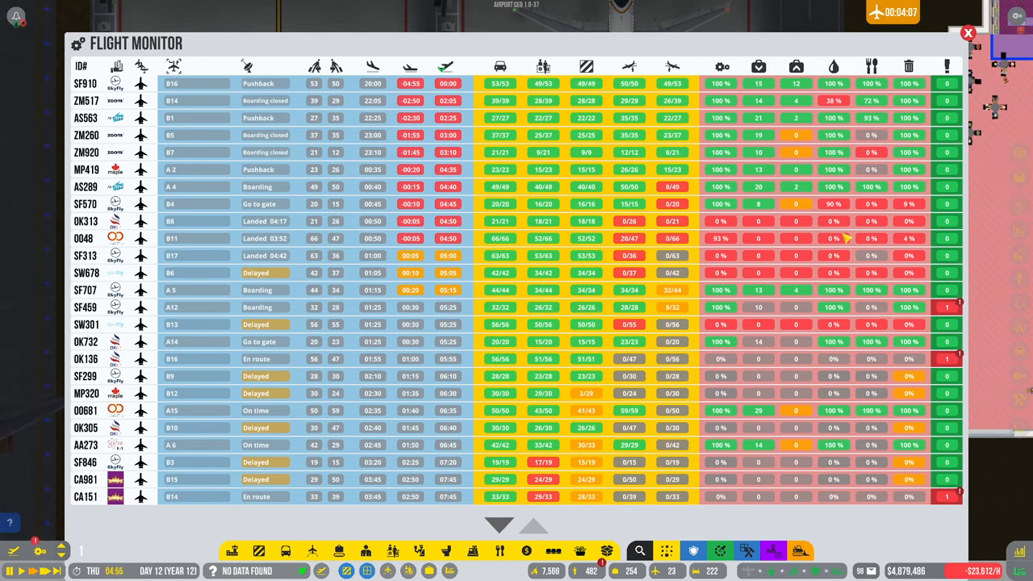
- Close the flight list and select Large Runway 2 to view its details
{"action": "left_click", "coordinate": [969, 33]}
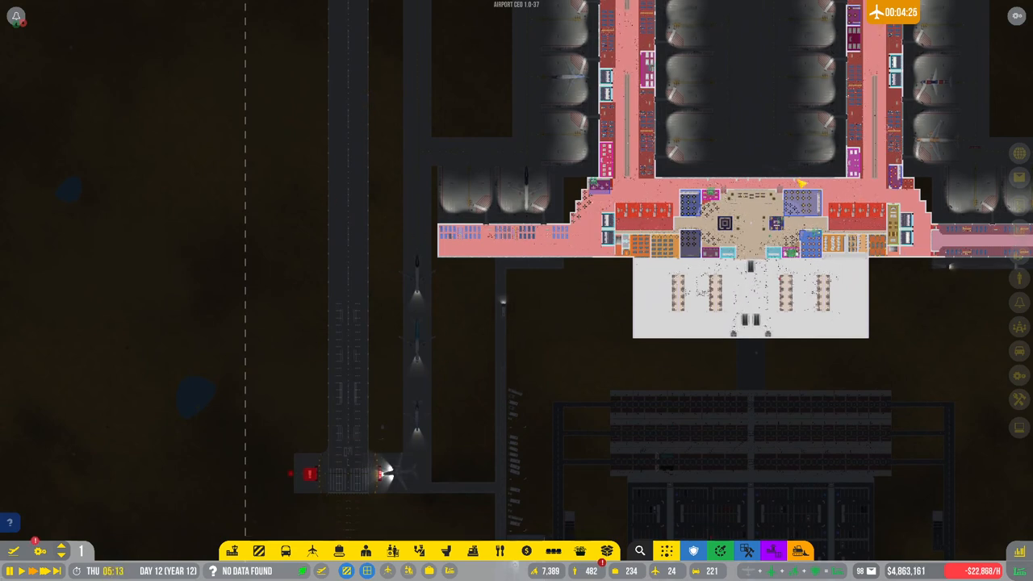
{"action": "left_click", "coordinate": [347, 323]}
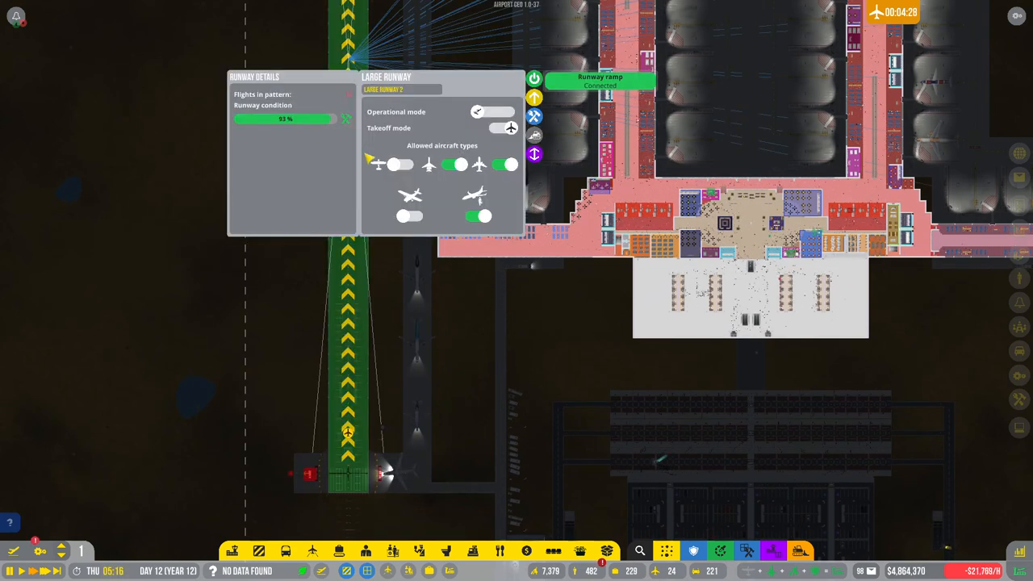